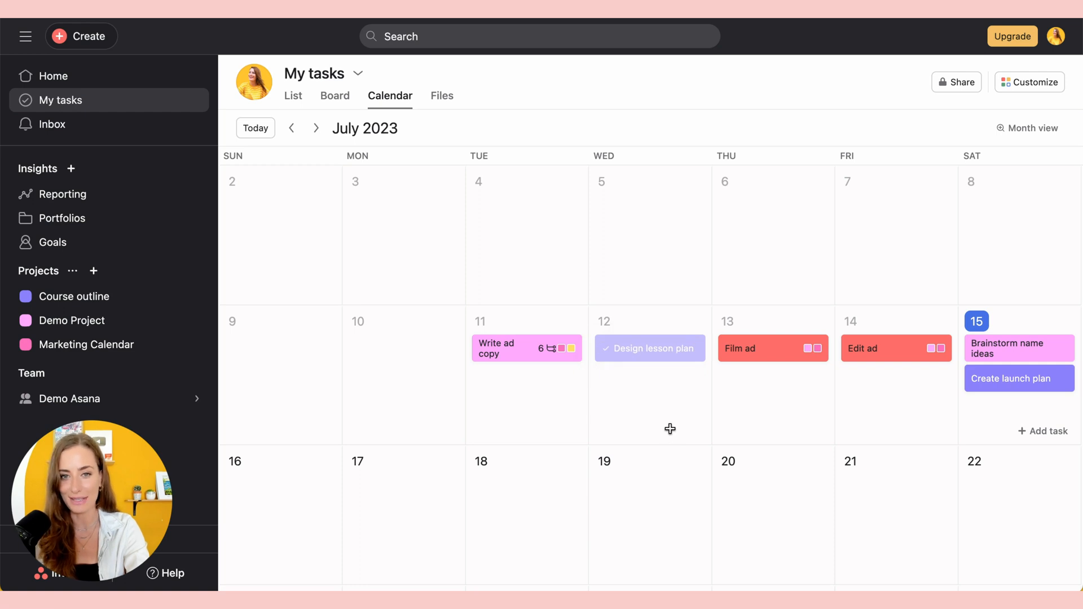
mouse_move(880, 389)
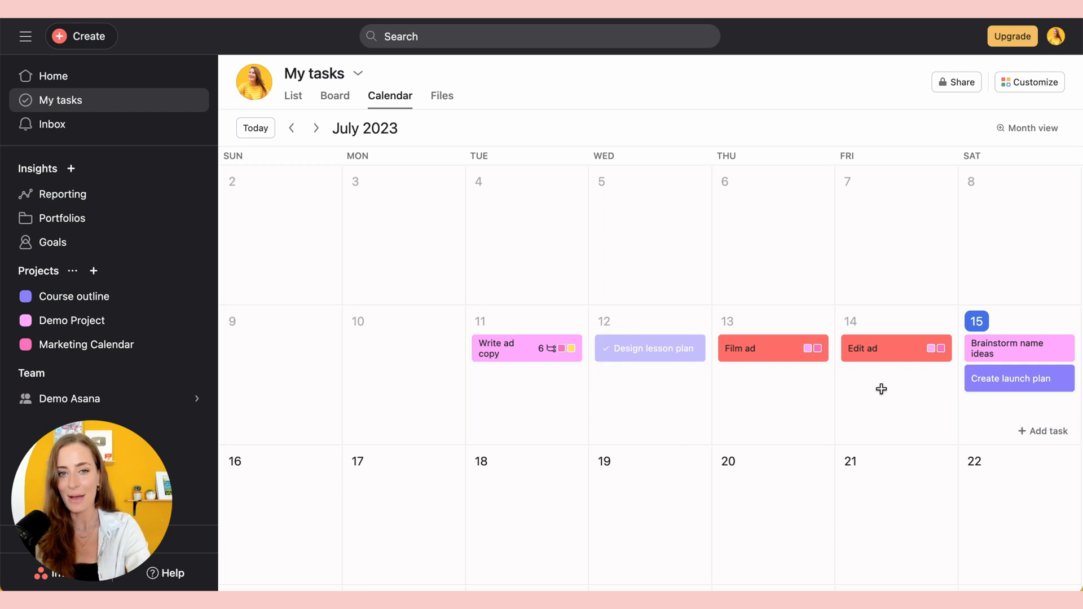
Switch the My tasks calendar from Month to Week view, showing July 9–15, 2023
click(1032, 128)
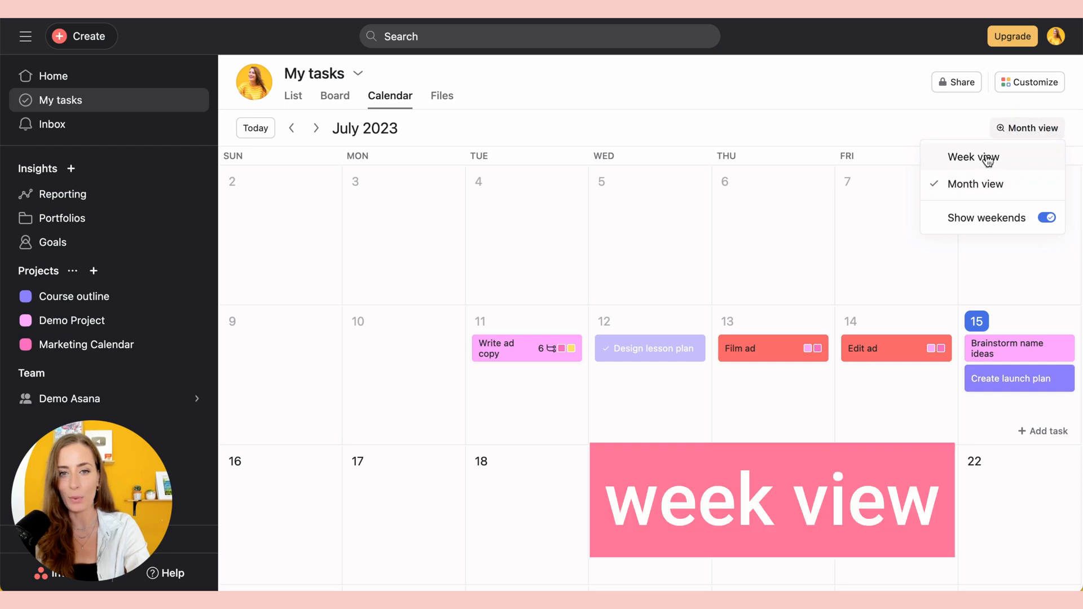
click(975, 157)
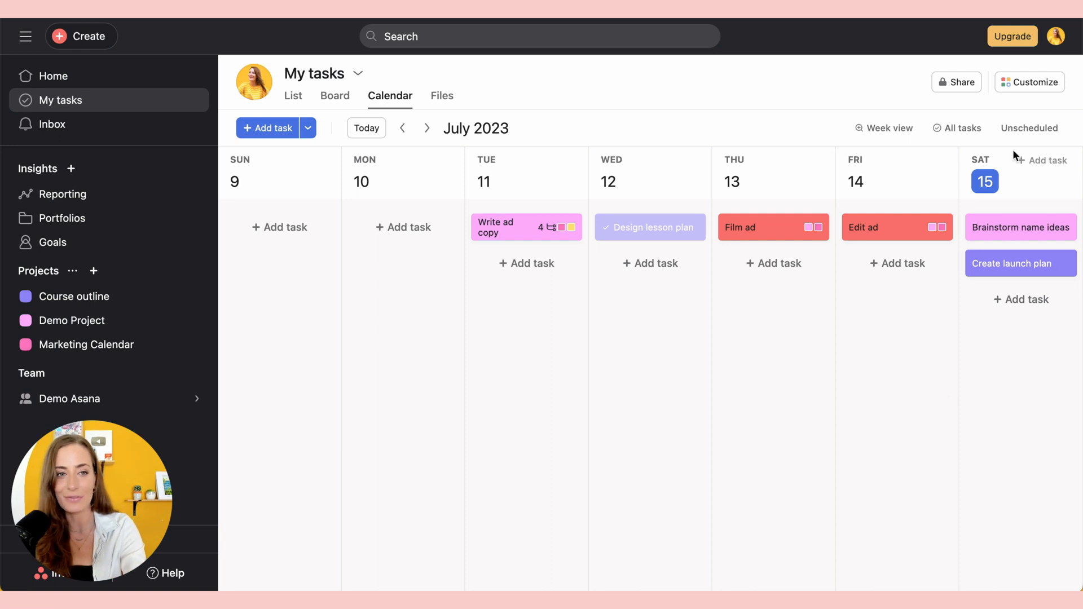
Place the unscheduled tasks on the July 9–15 week, including Create a landing page on Friday 14th
click(1029, 128)
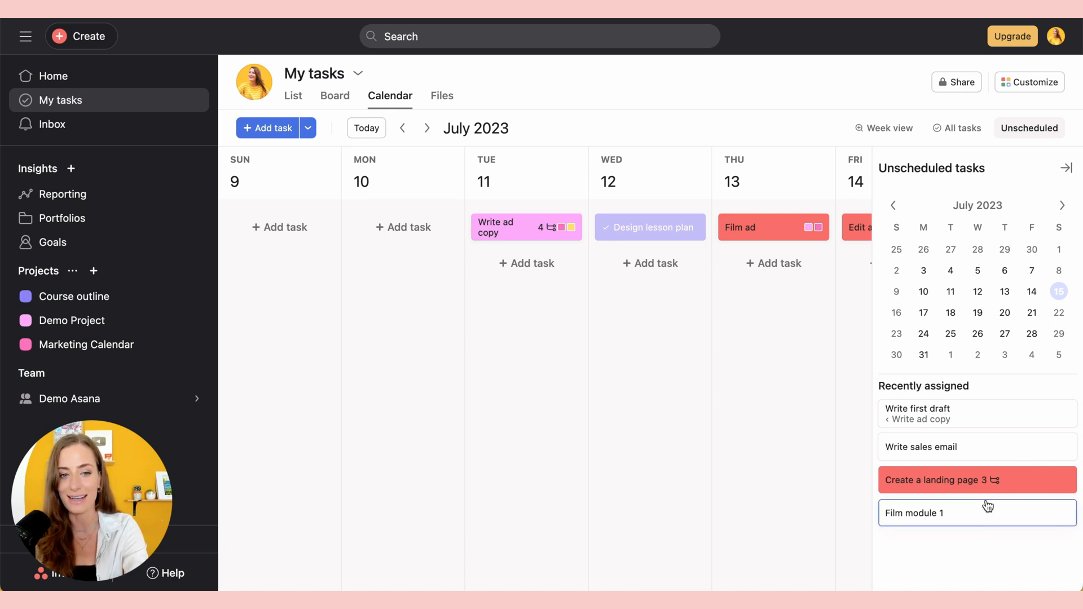
mouse_move(975, 447)
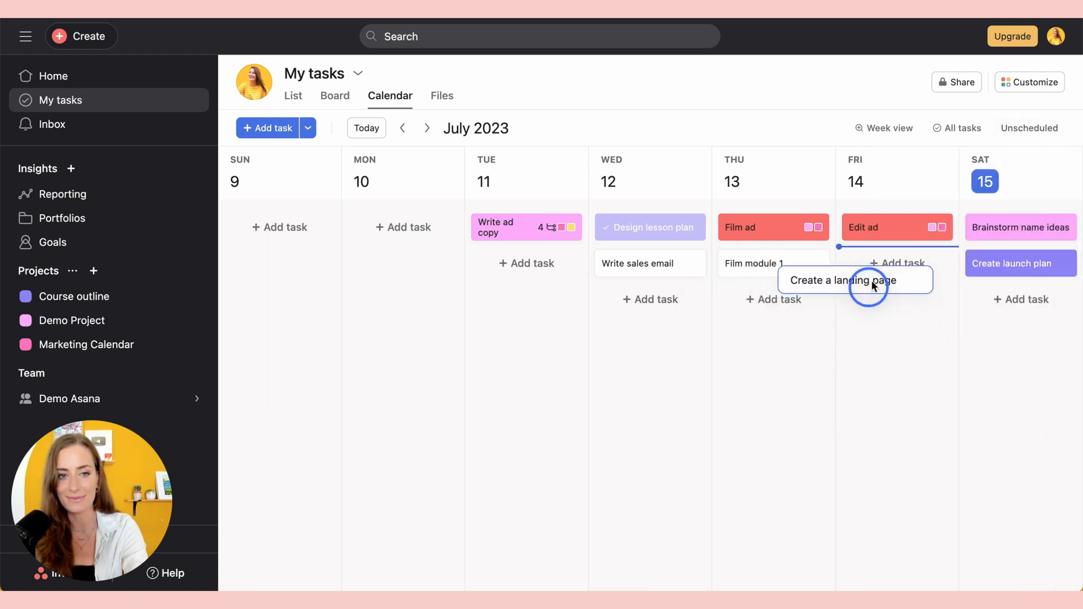
click(1029, 128)
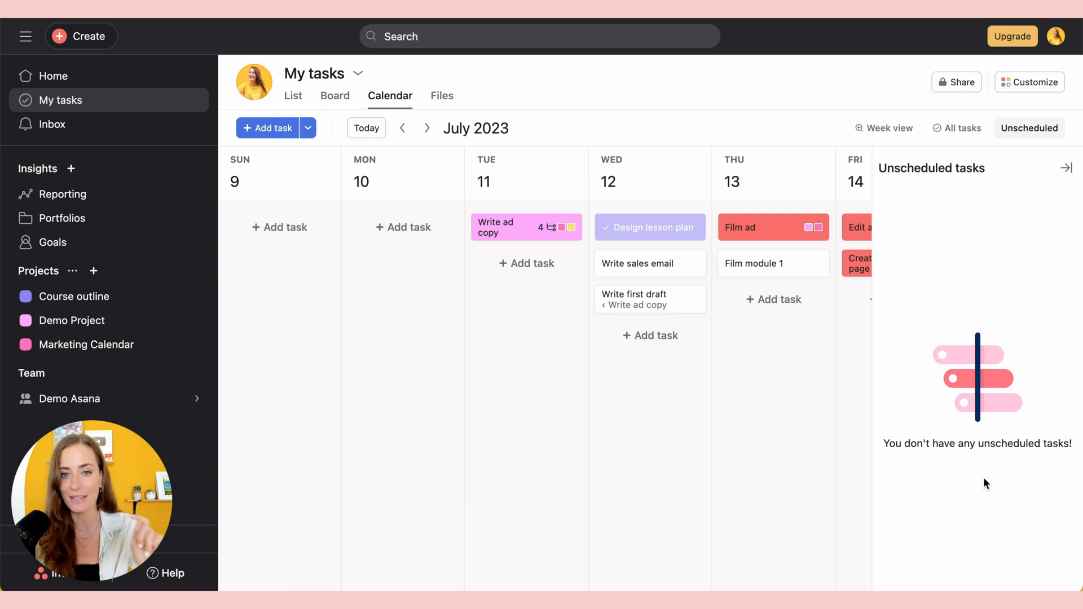
click(639, 263)
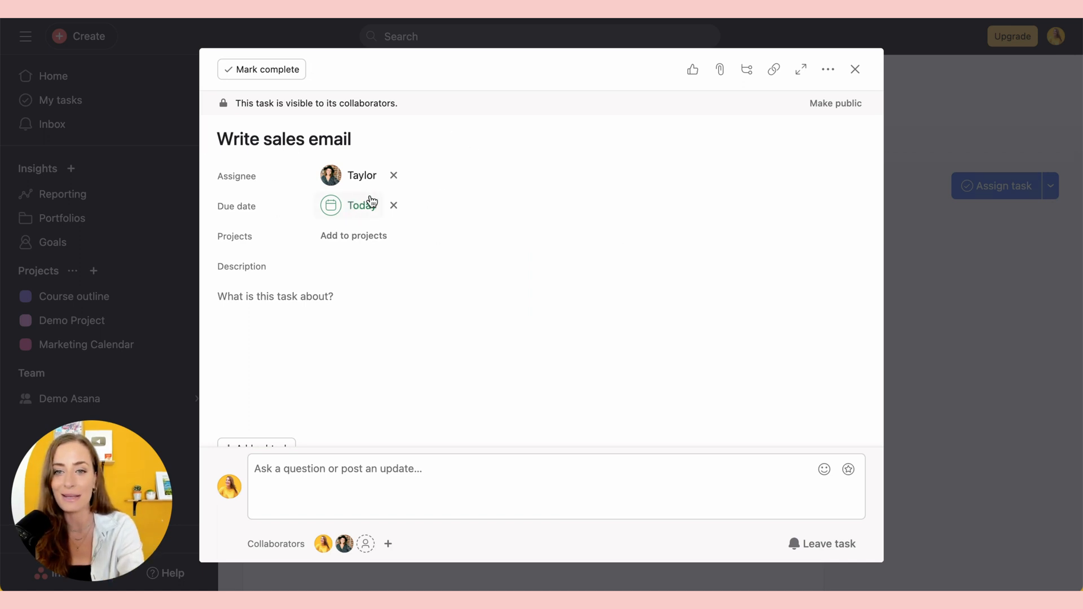
Send an appreciation sticker from the Write sales email task's comment box
scroll(down, 3)
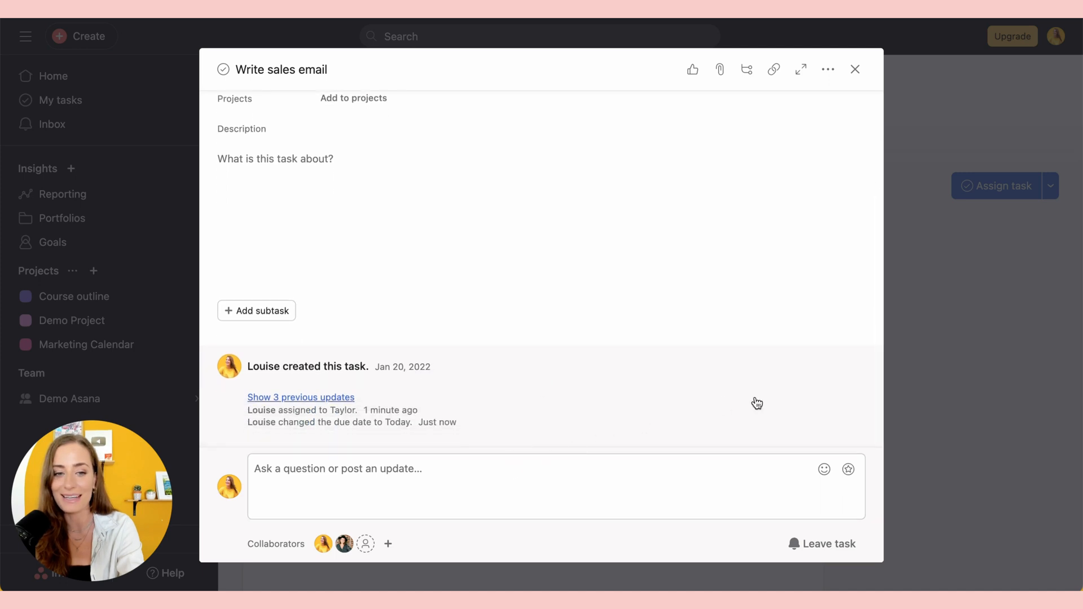
mouse_move(849, 470)
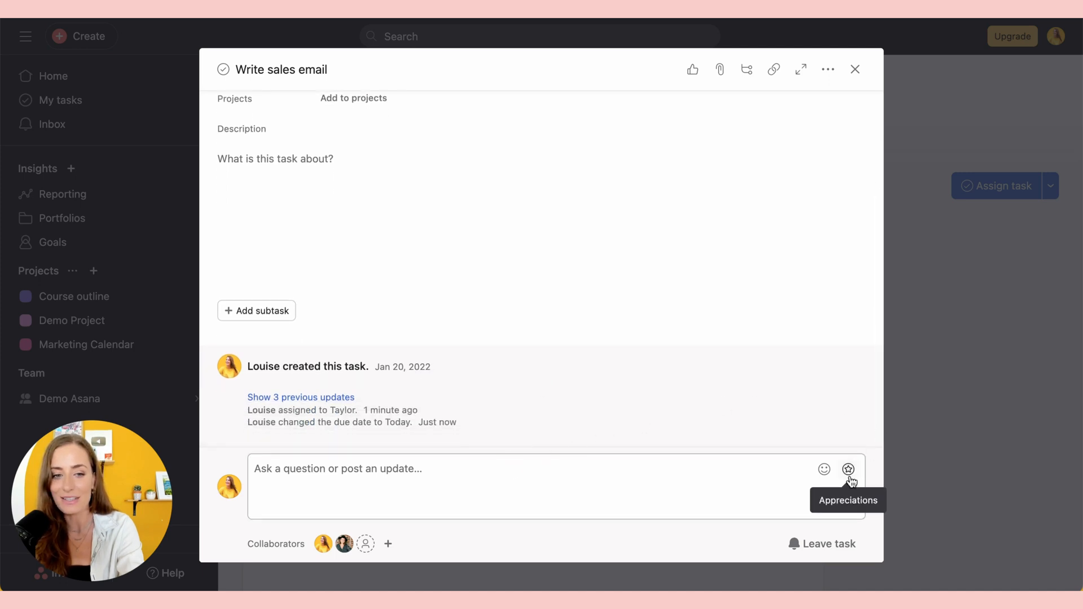
click(849, 469)
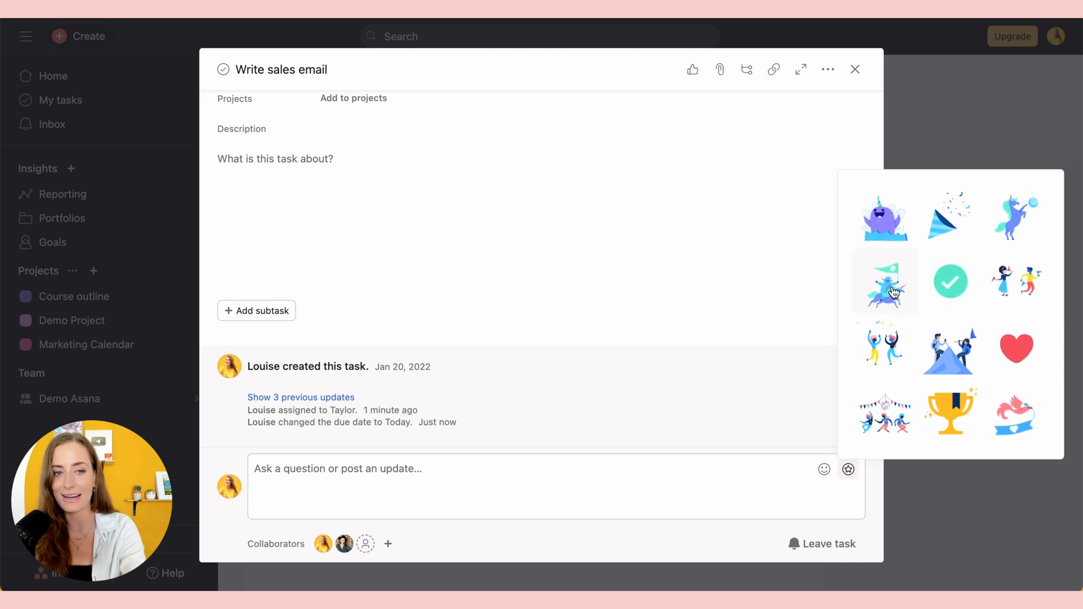
click(884, 281)
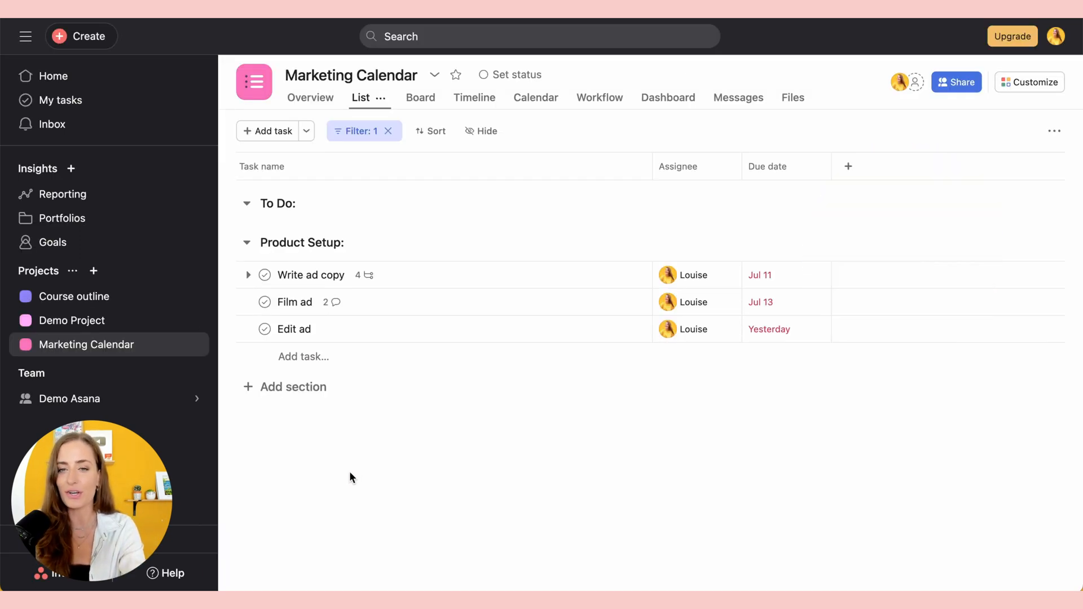
View Marketing Calendar as a calendar, then the Demo Asana team's July 2023 calendar
click(69, 399)
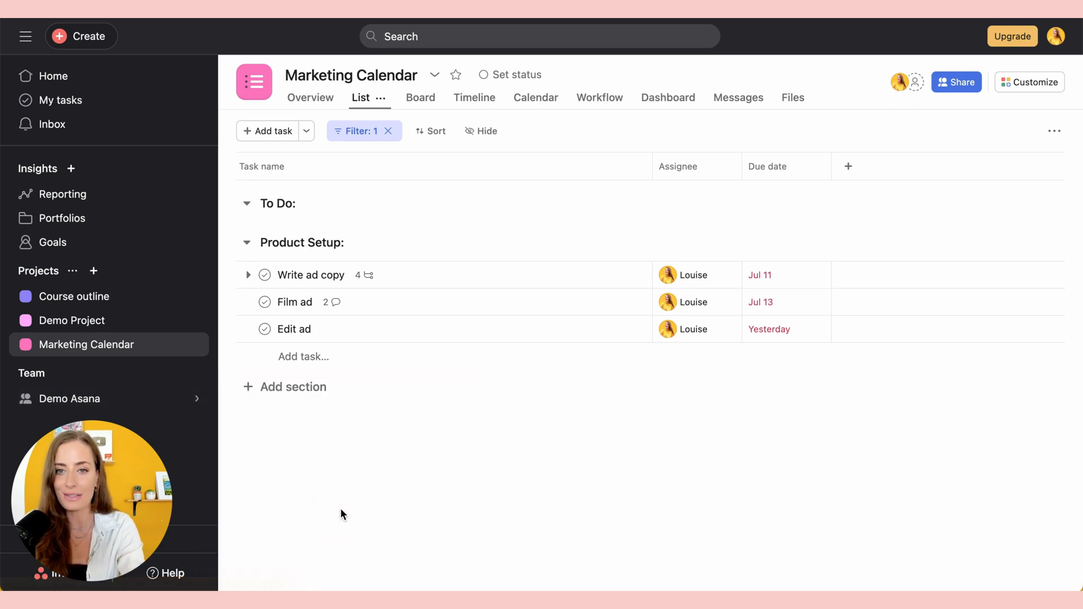
click(518, 98)
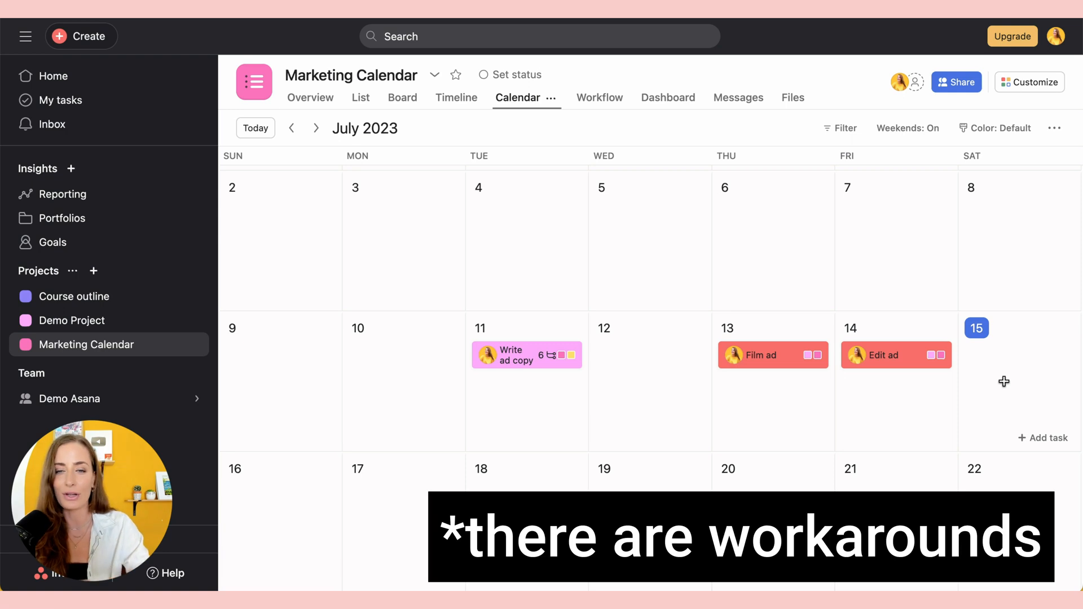
mouse_move(378, 249)
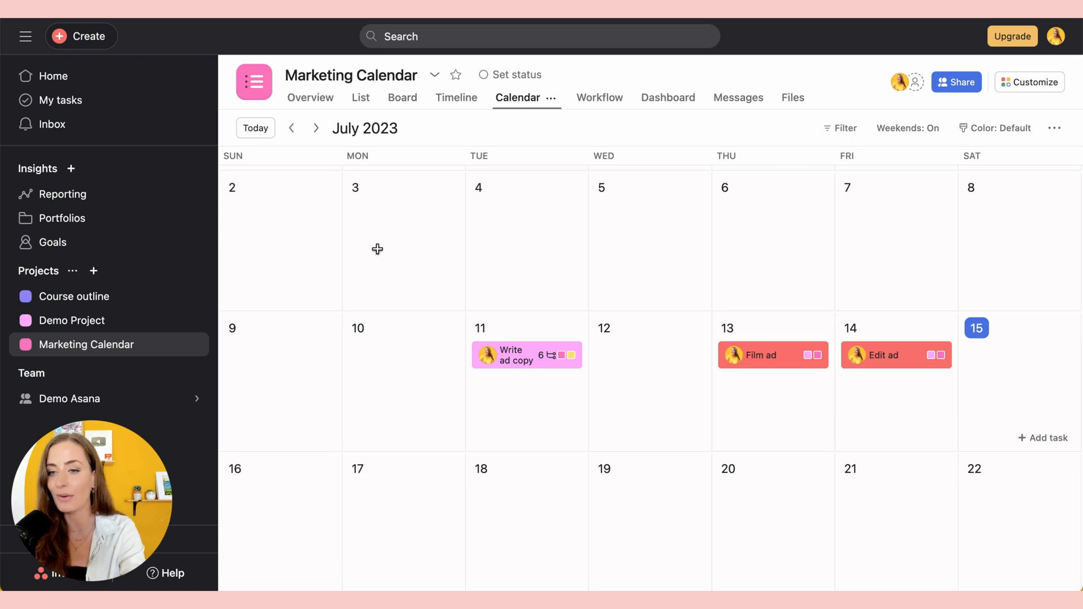
click(68, 399)
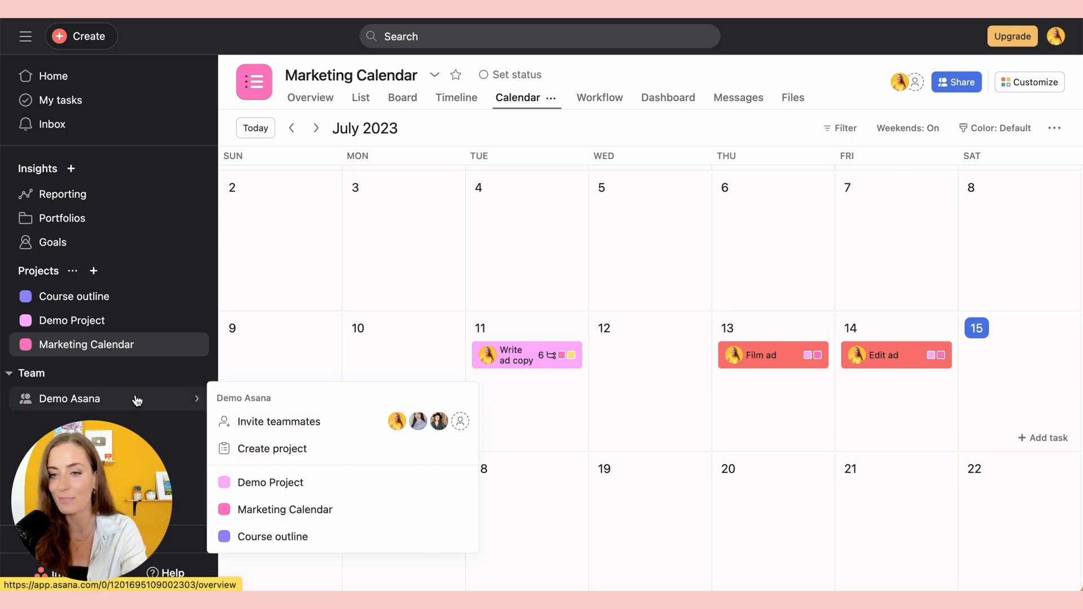
click(68, 399)
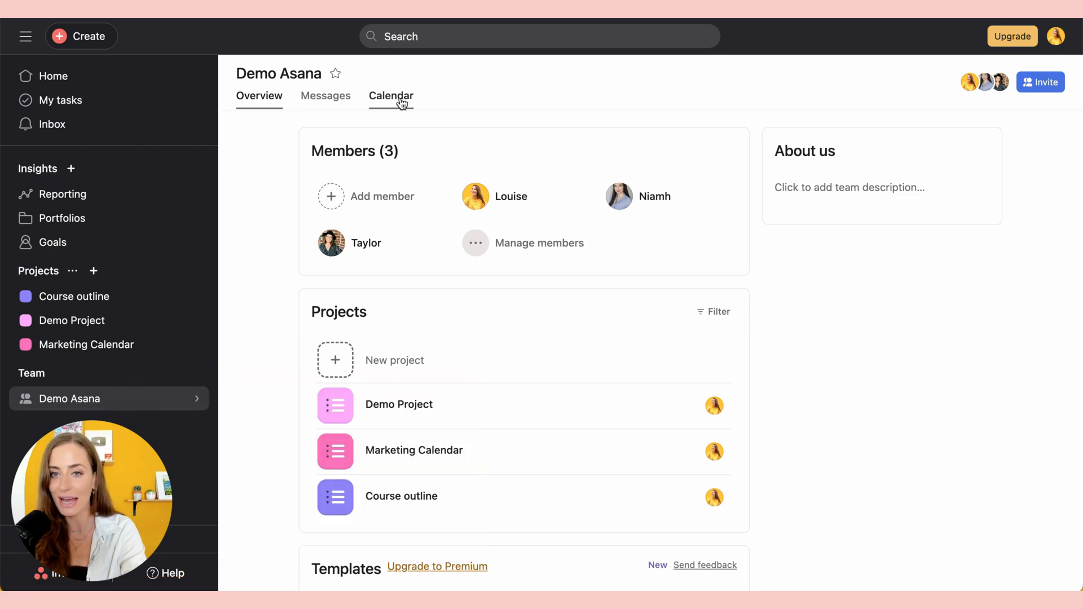
click(391, 95)
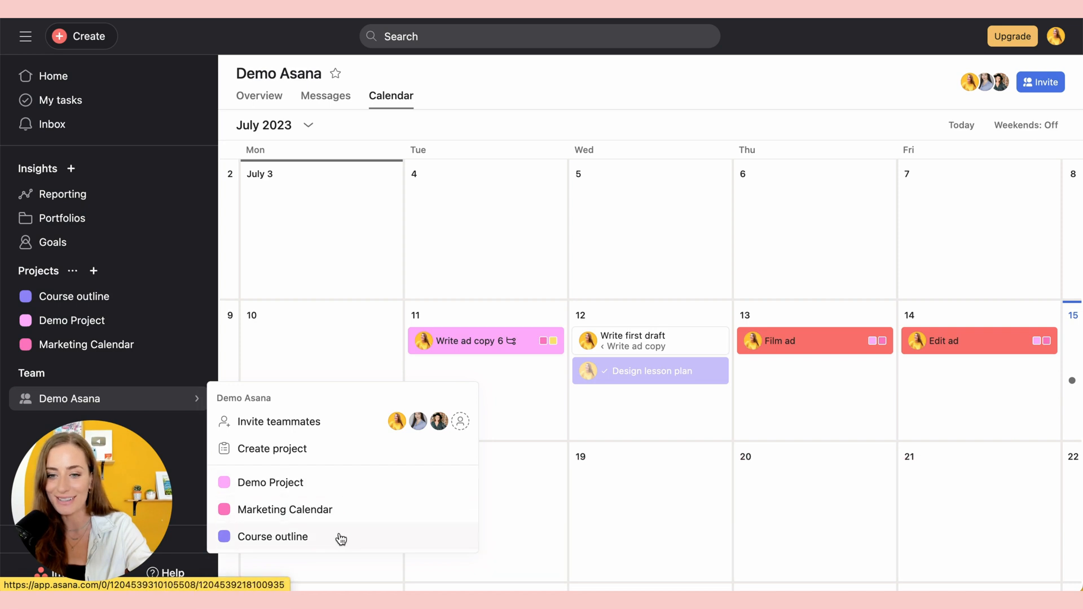
Open the Demo Project project from the team calendar
click(502, 460)
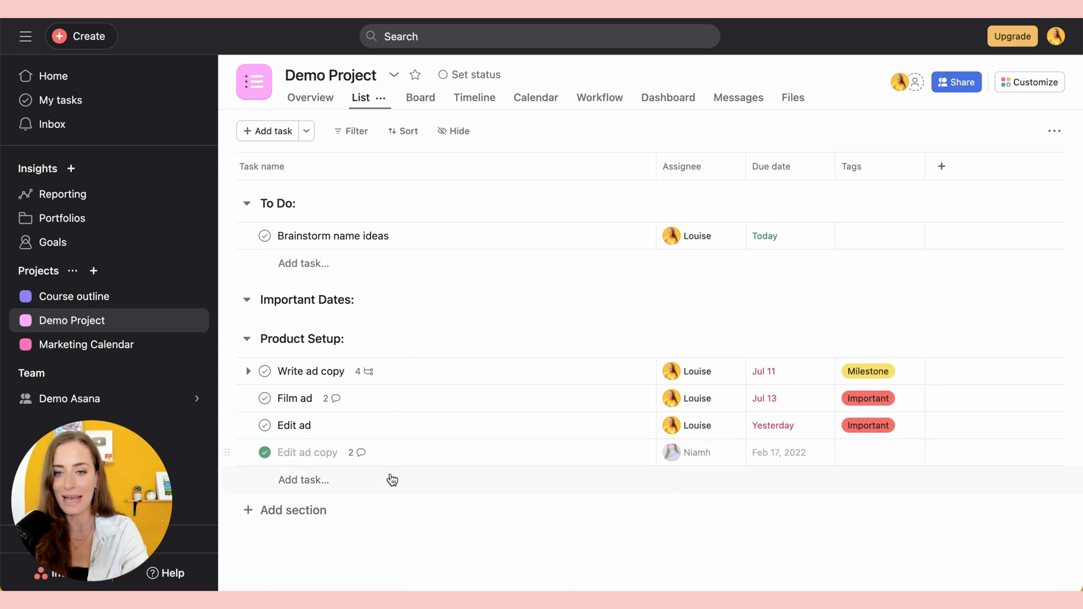
mouse_move(422, 475)
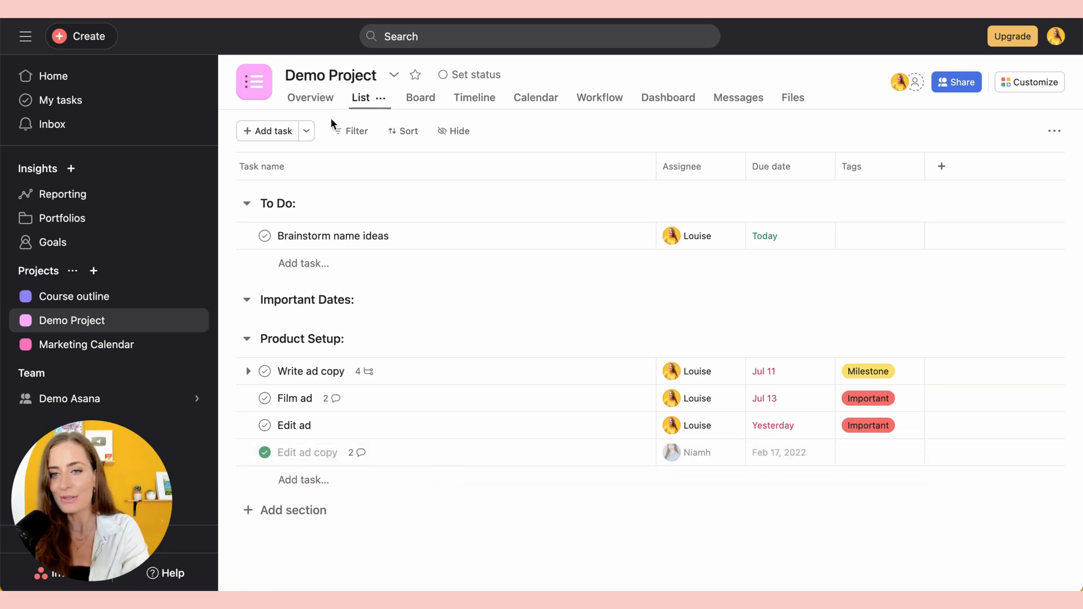
Filter Demo Project to incomplete tasks and preview them on the calendar
click(351, 131)
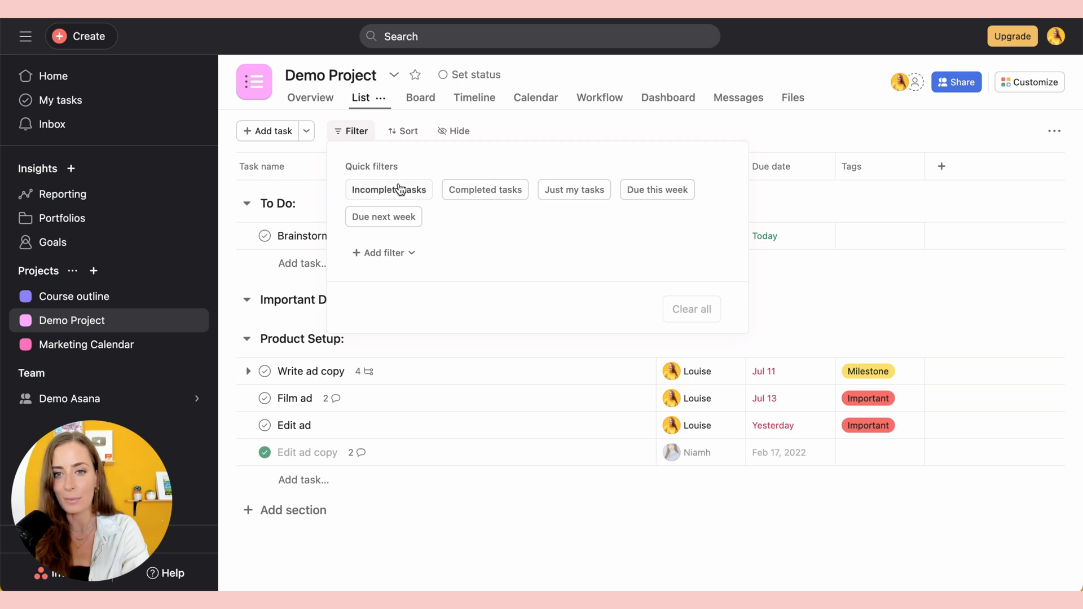
click(388, 189)
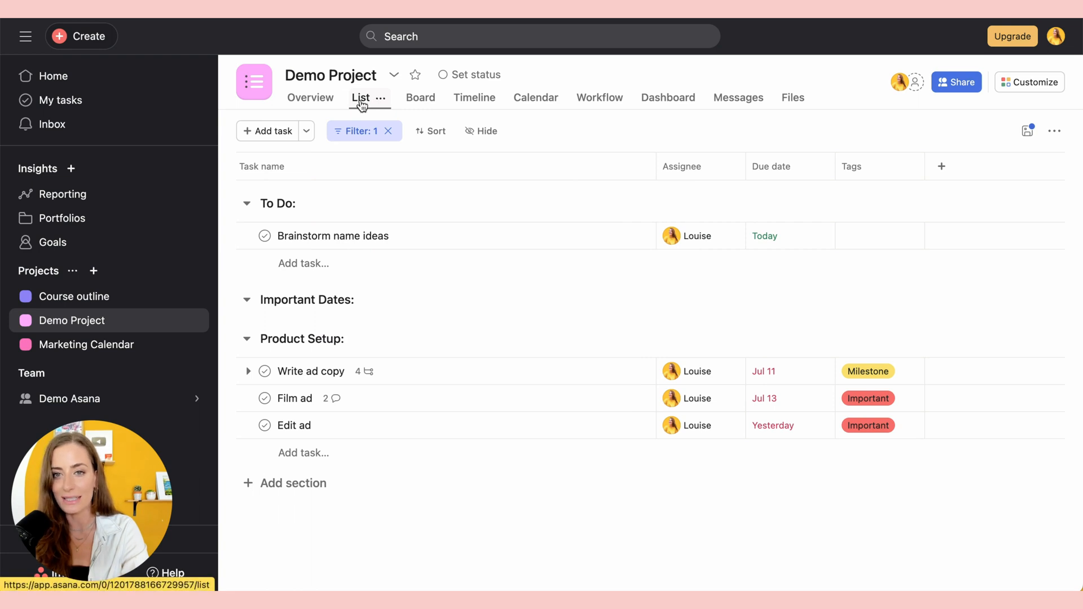
click(517, 98)
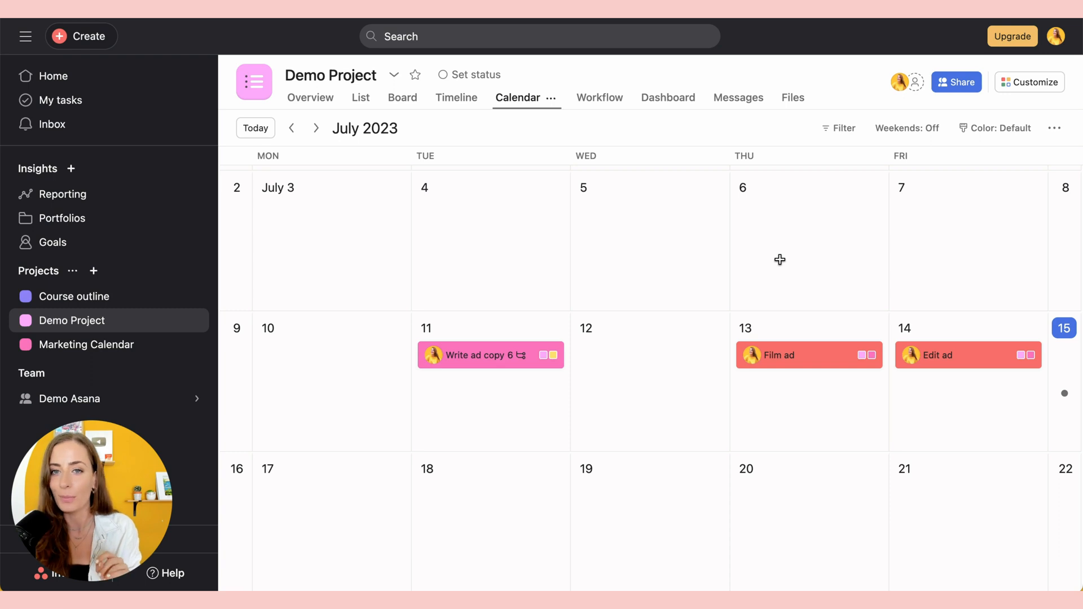
click(360, 98)
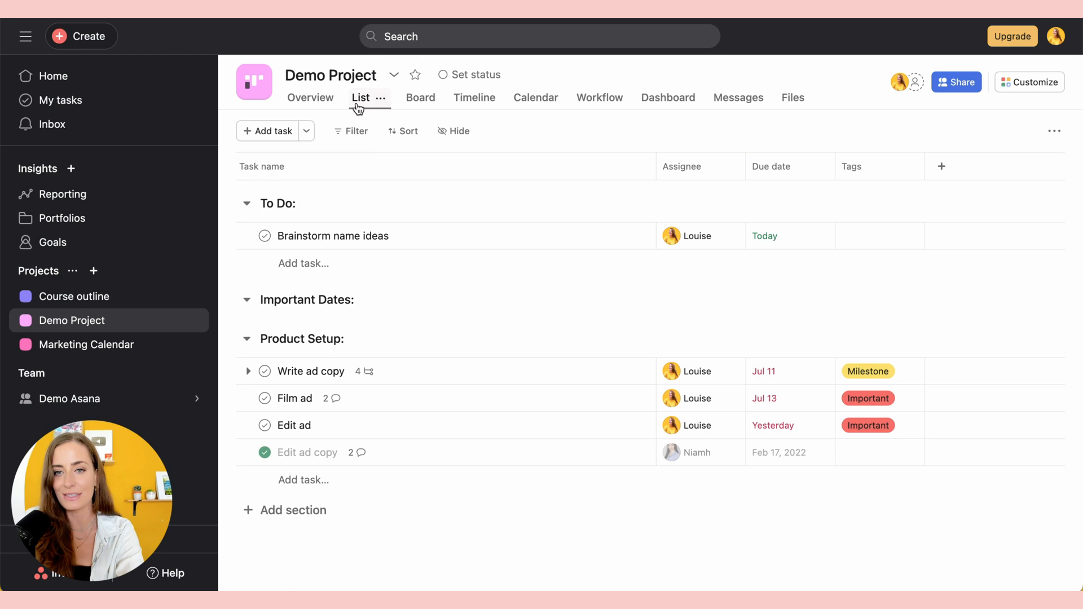
Hide completed tasks, save the filtered view, and mark Design lesson plan complete
click(380, 97)
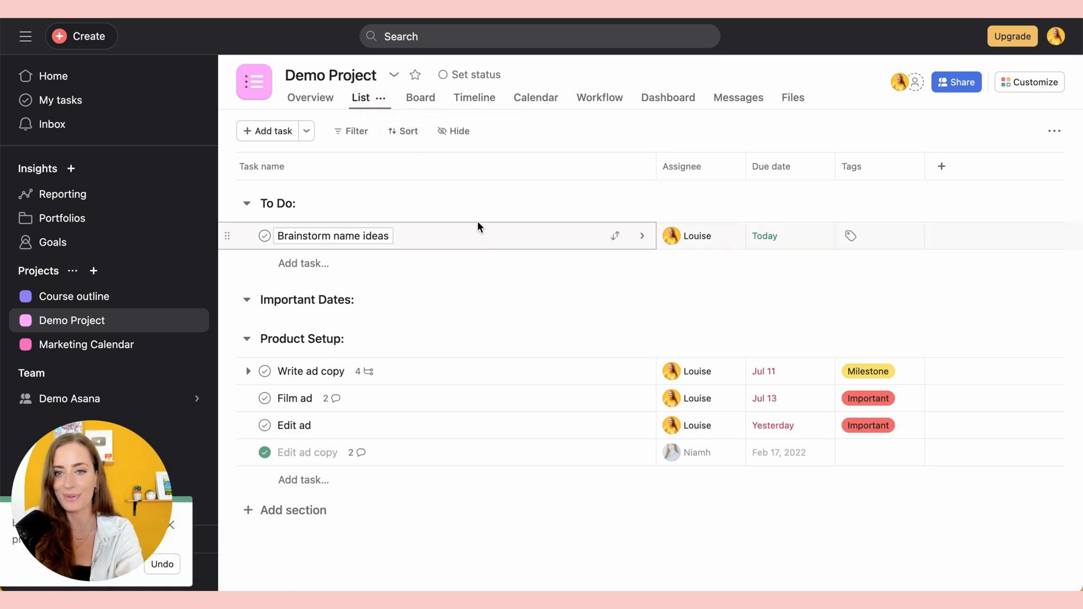
click(351, 131)
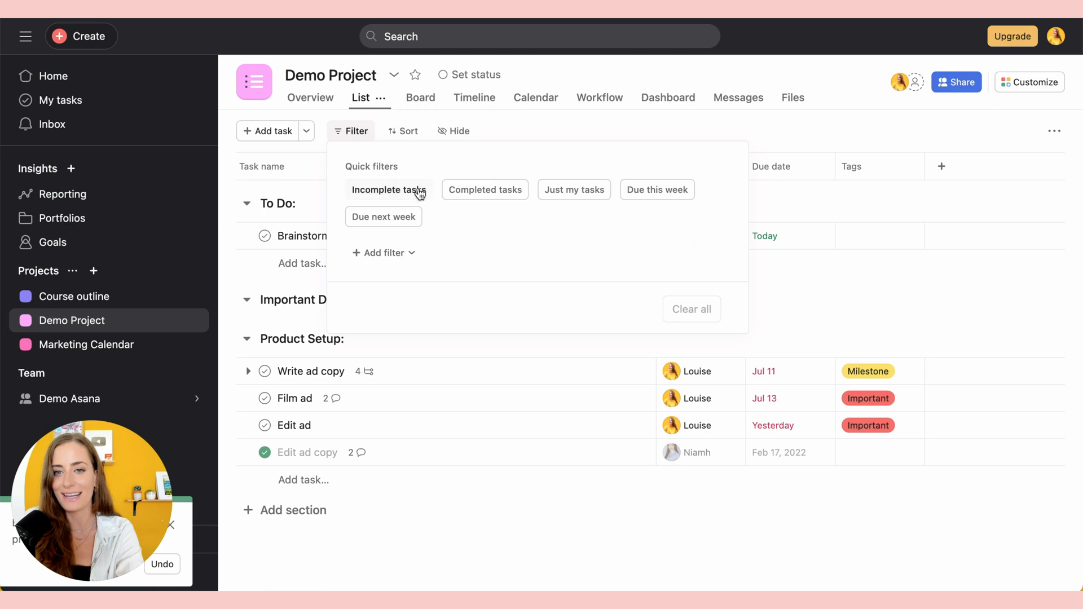
click(388, 189)
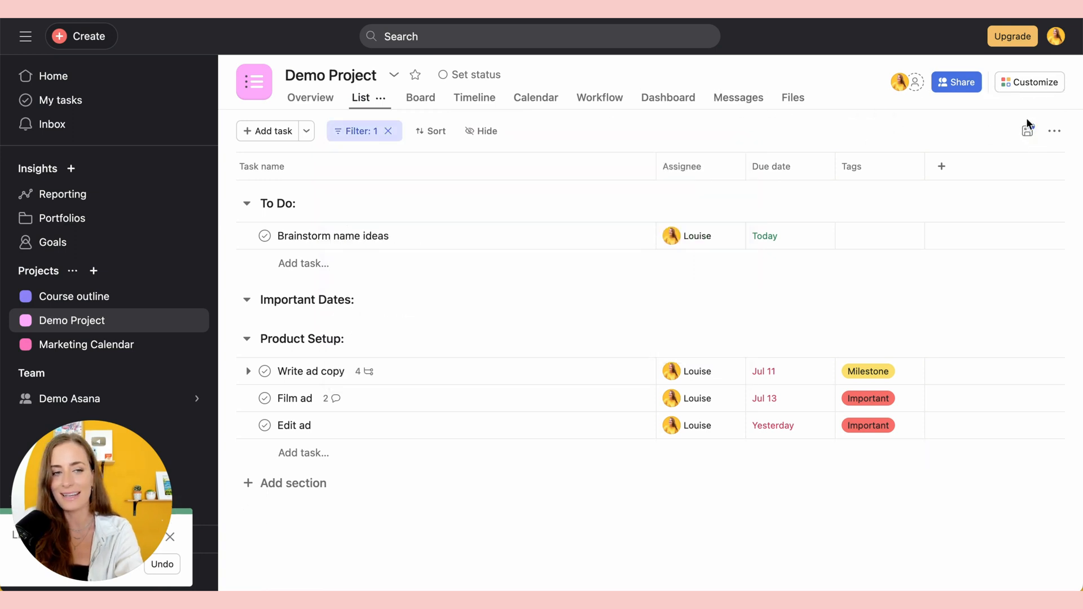
click(1028, 130)
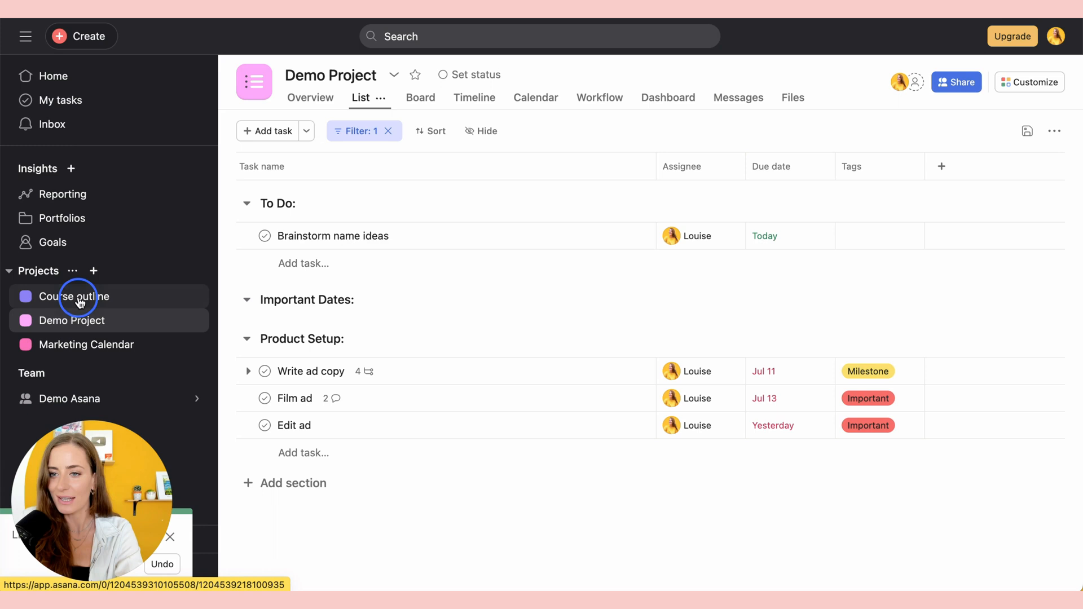
click(74, 297)
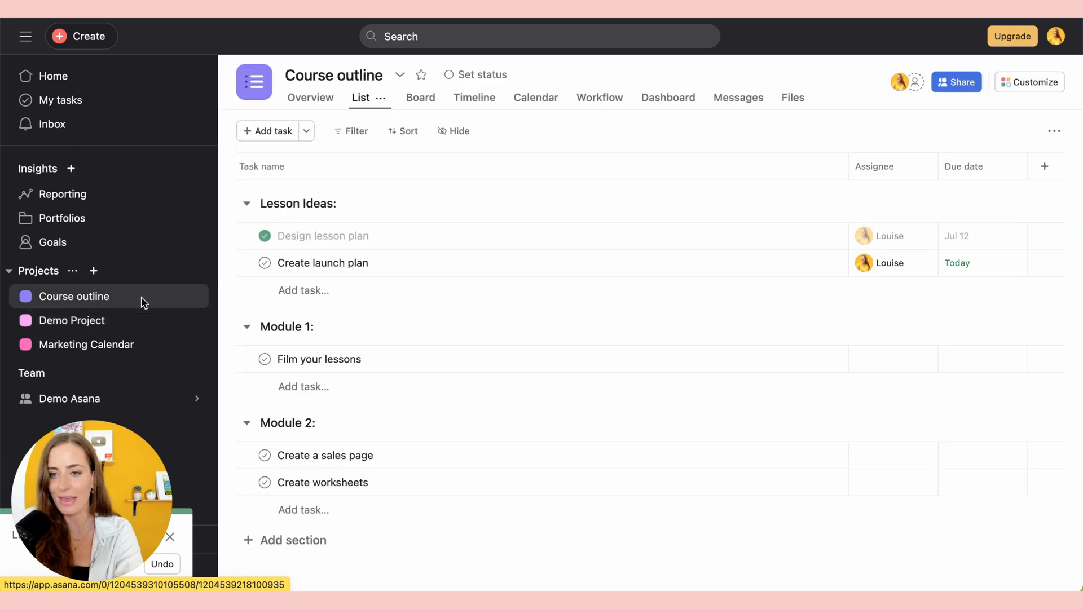
click(72, 321)
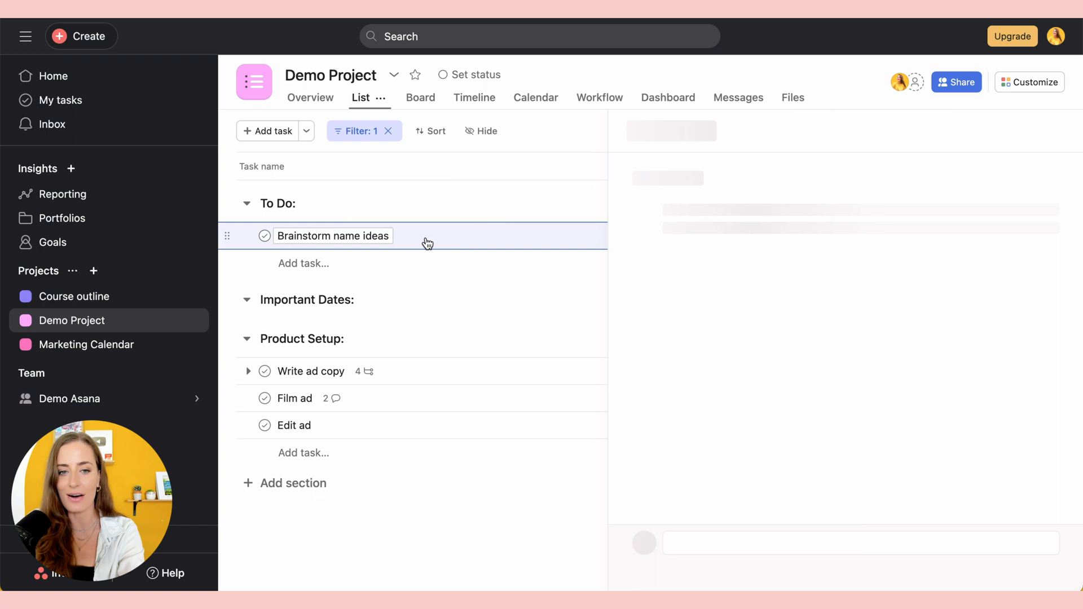
Add a table with '# of signups' and 'revenue:' headers to Brainstorm name ideas' description
click(333, 236)
text(/)
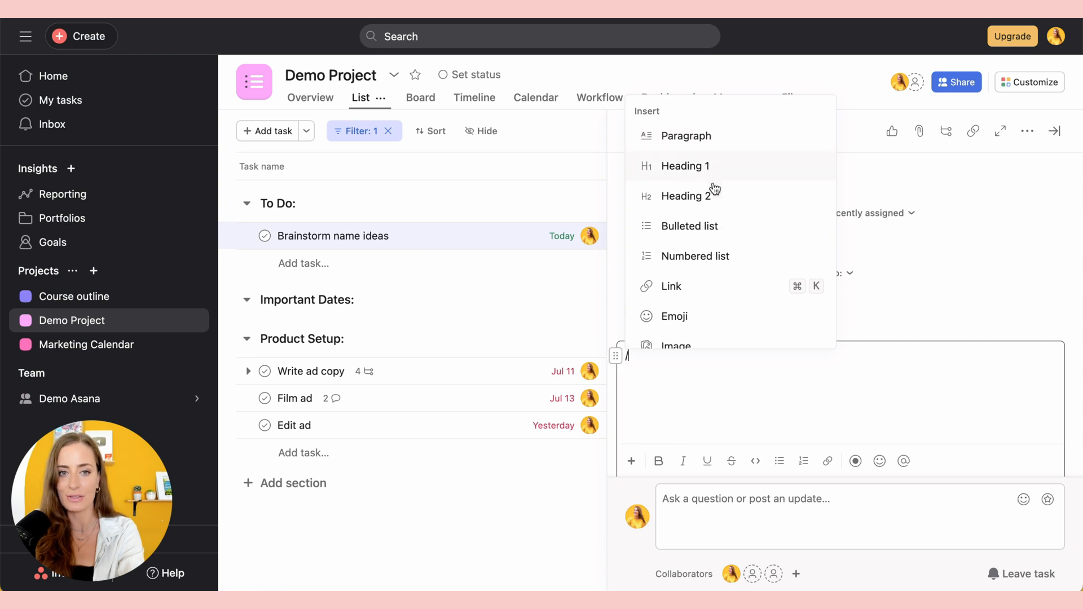
scroll(down, 3)
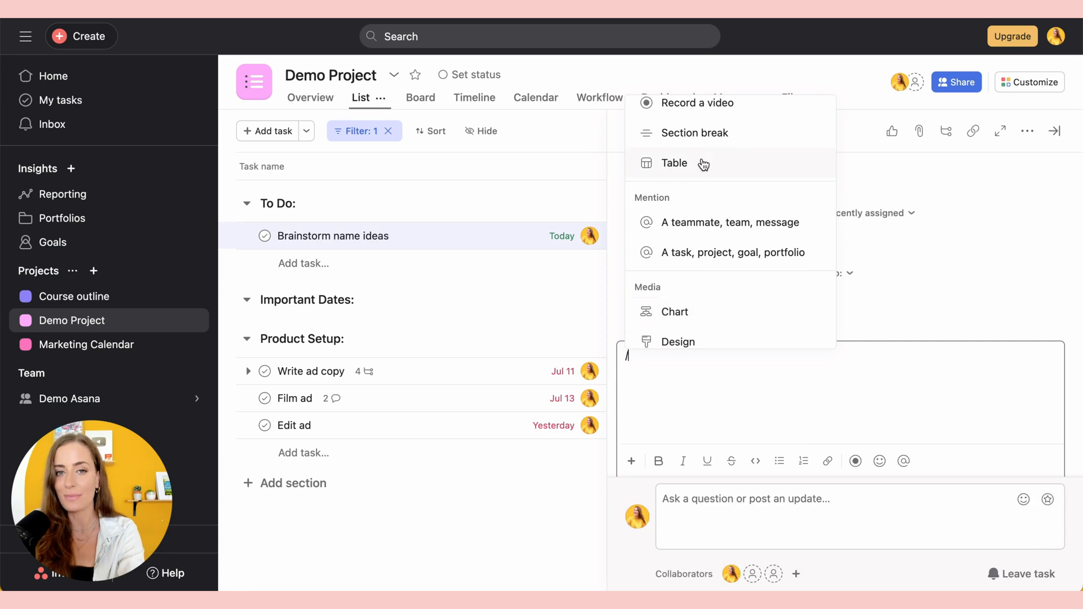
click(674, 163)
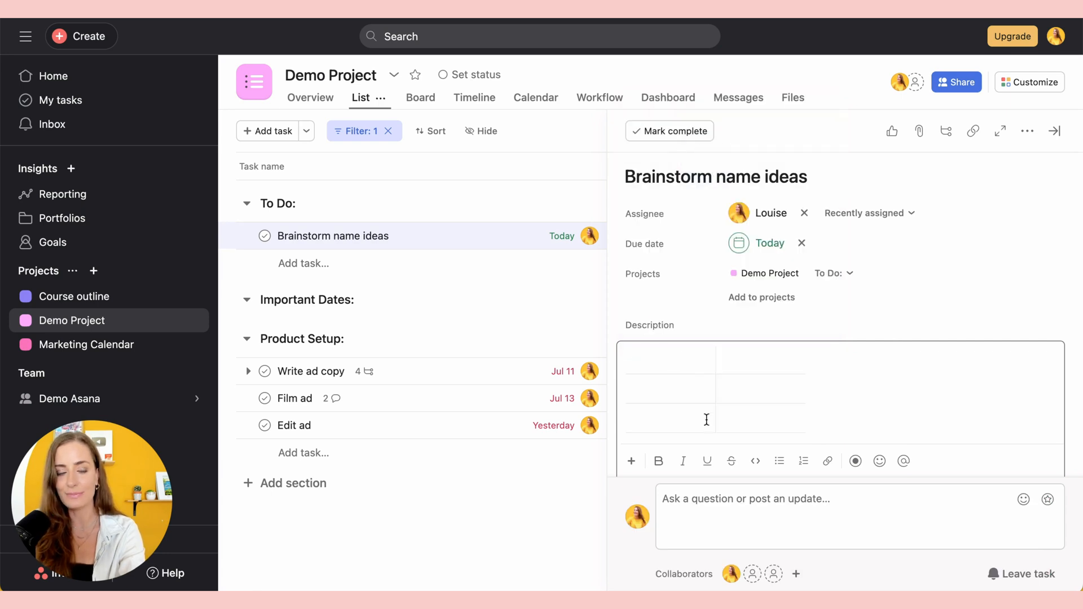
text(# of signups)
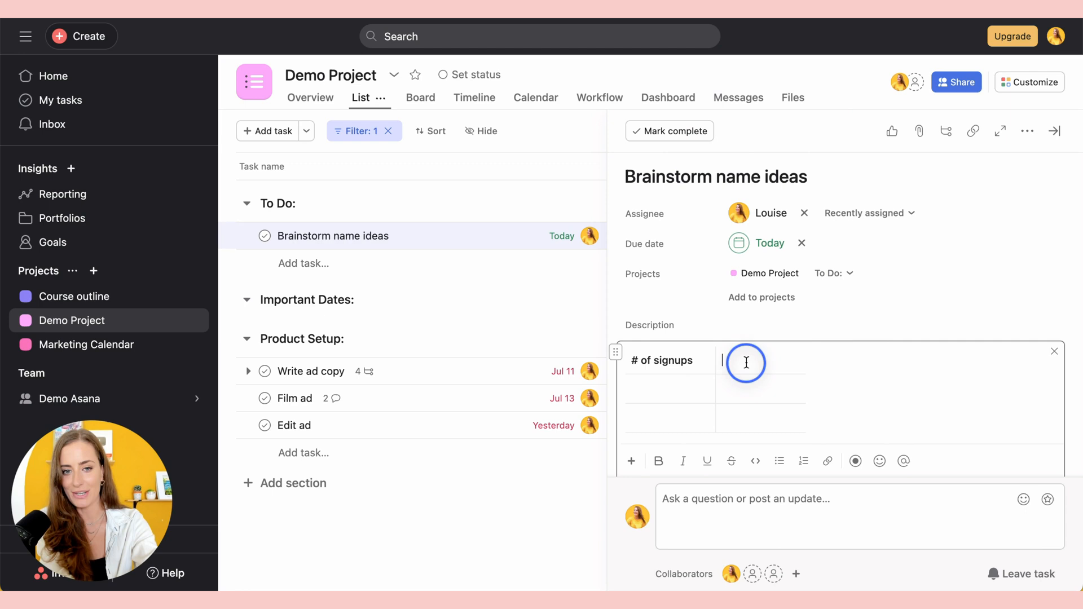
text(revenue:)
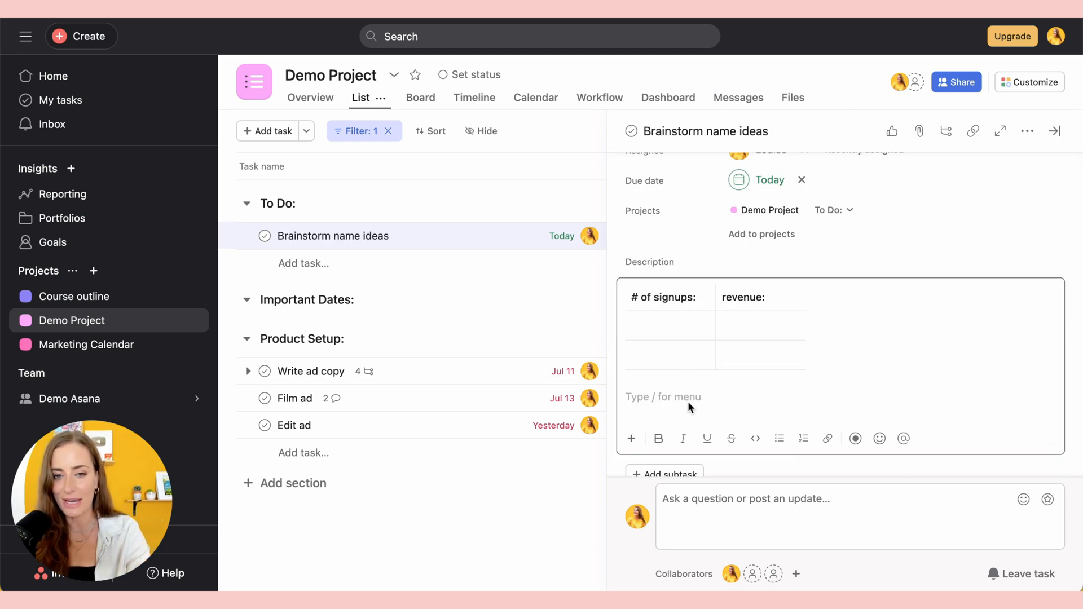
click(662, 397)
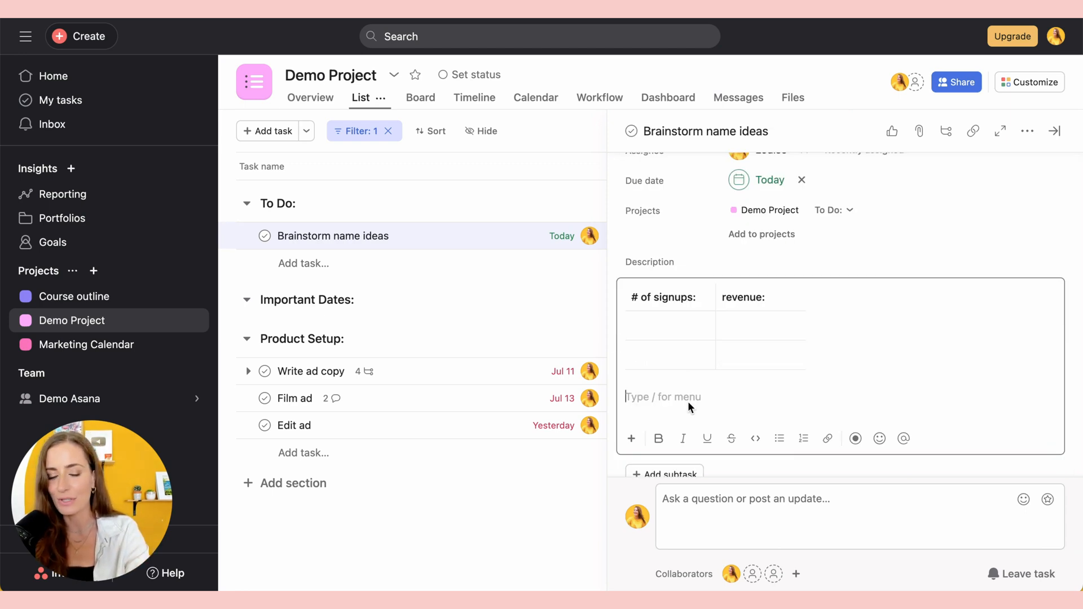
Embed a YouTube video below the table using the /Video command
text(/)
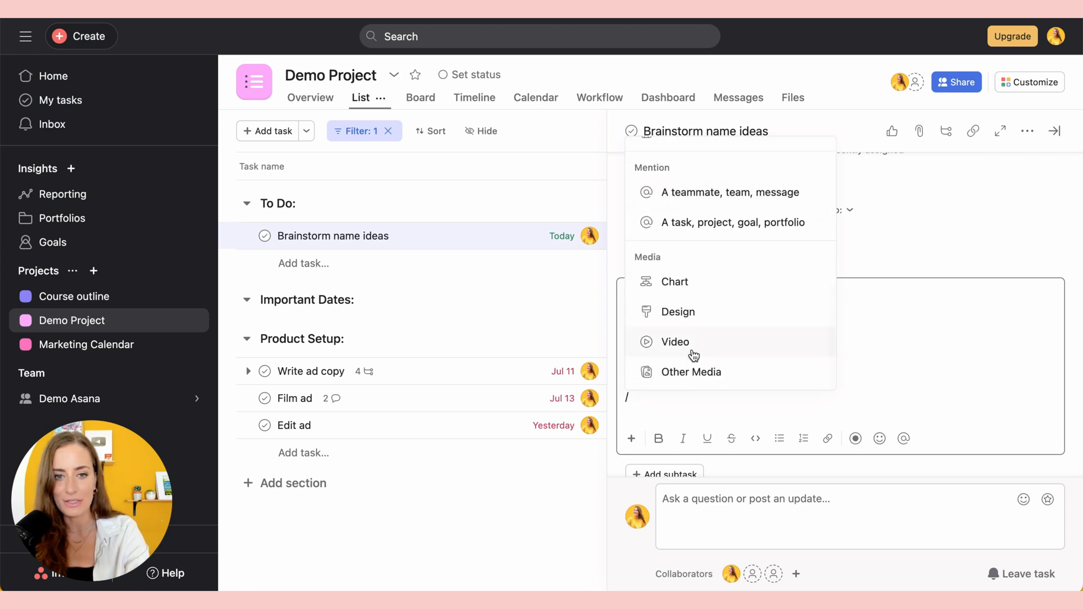
click(675, 341)
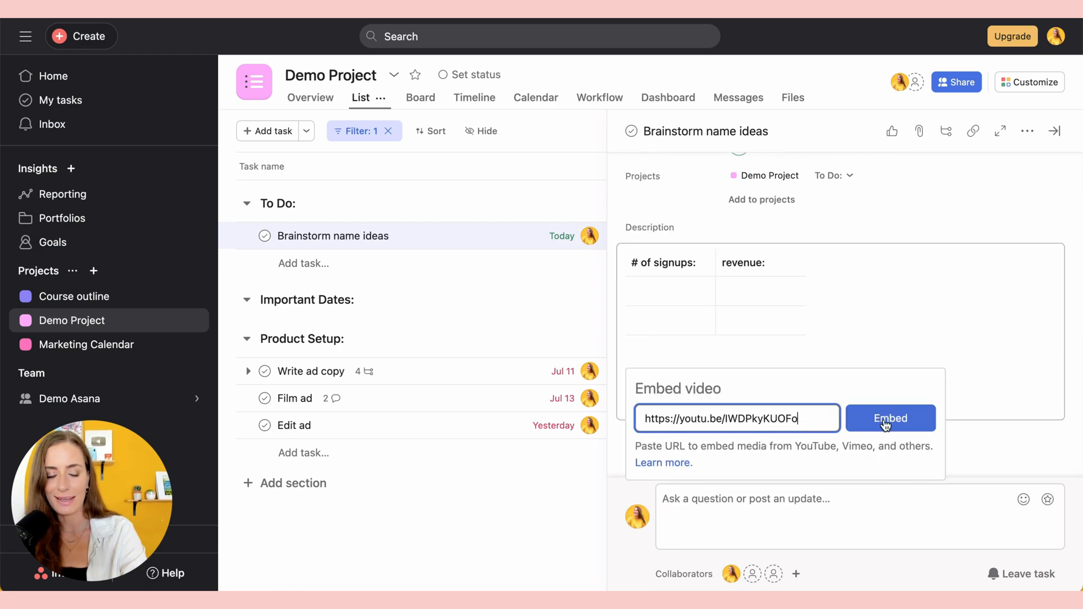
click(890, 418)
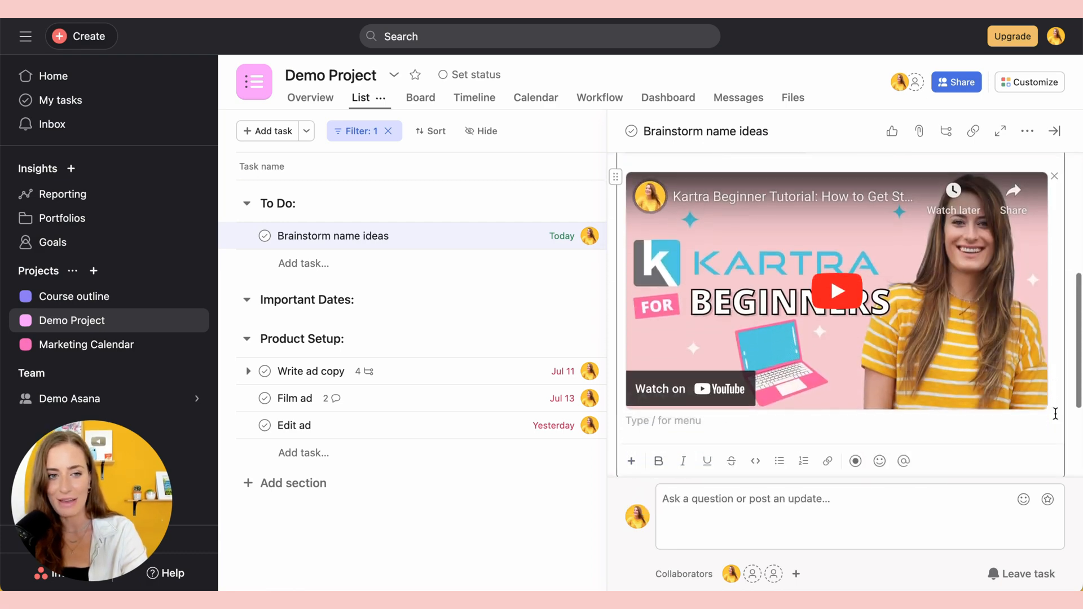
click(101, 254)
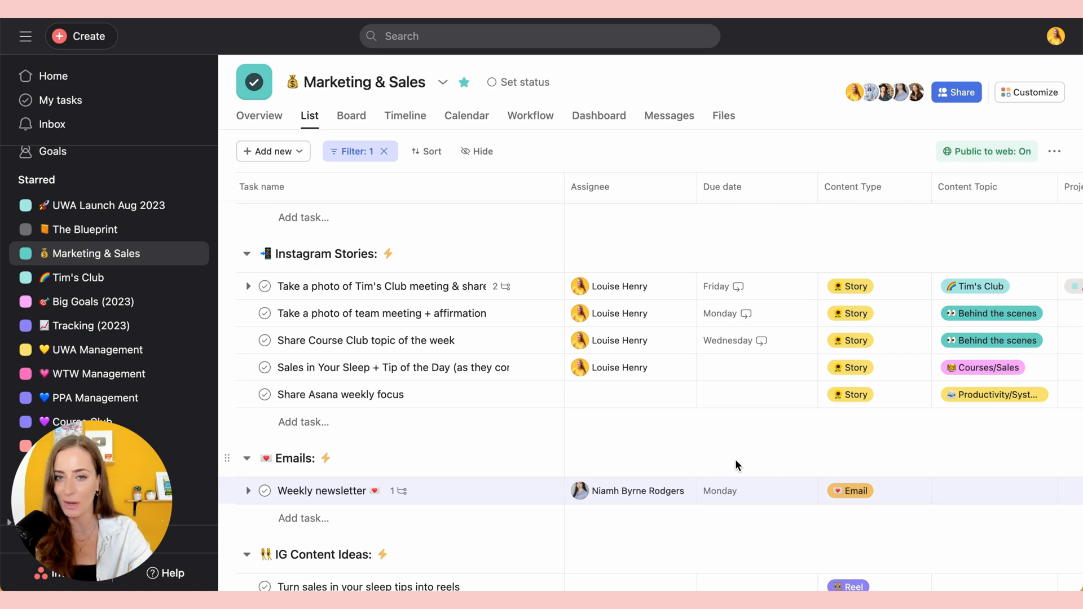
Preview Demo Project's add-field prompt, then return to the Marketing & Sales list
click(734, 340)
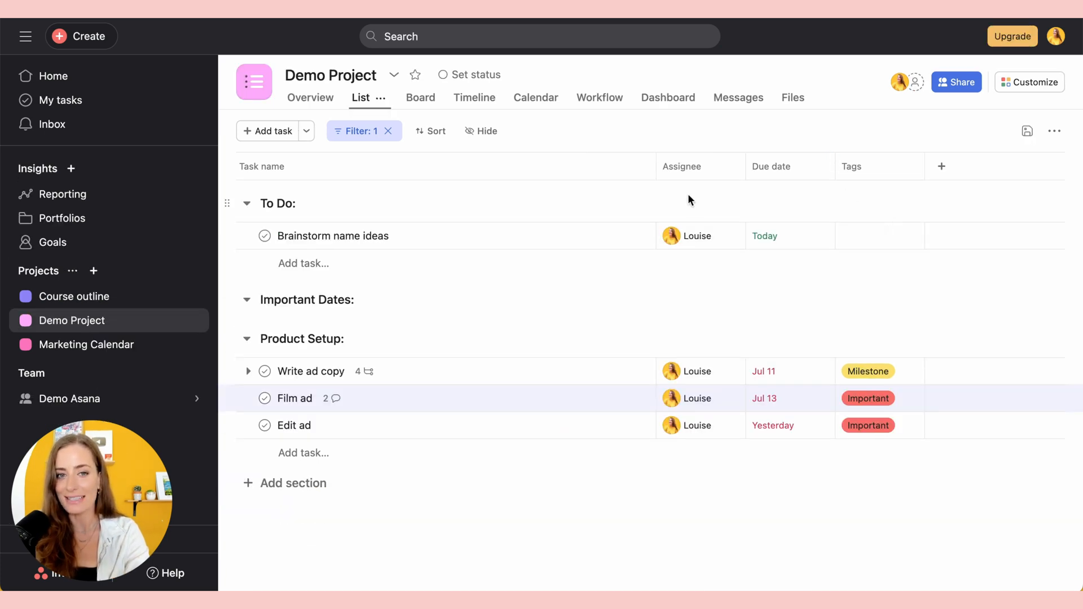
mouse_move(861, 182)
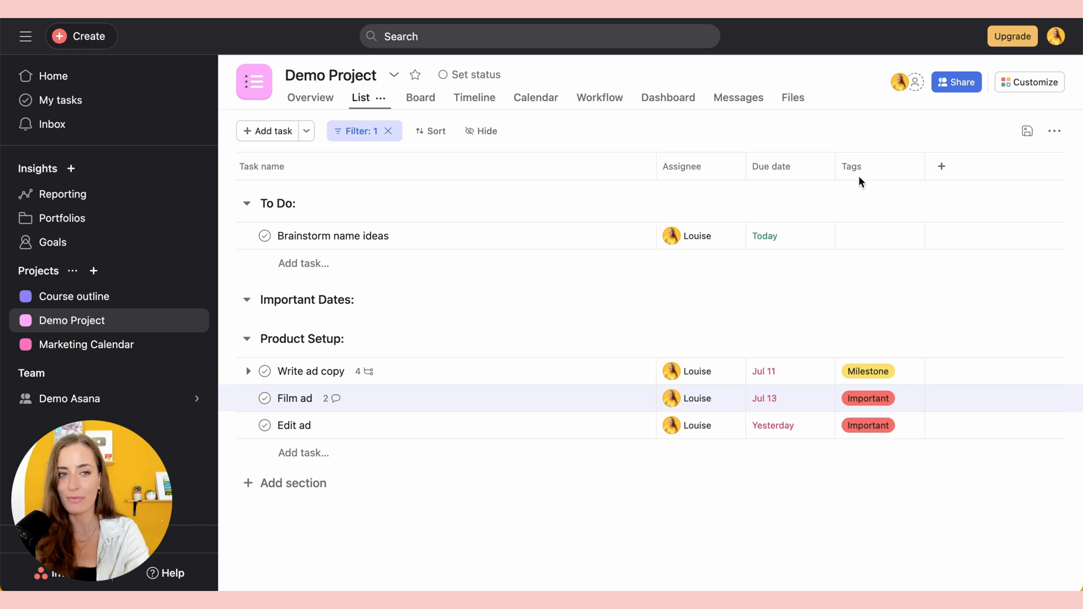
click(942, 167)
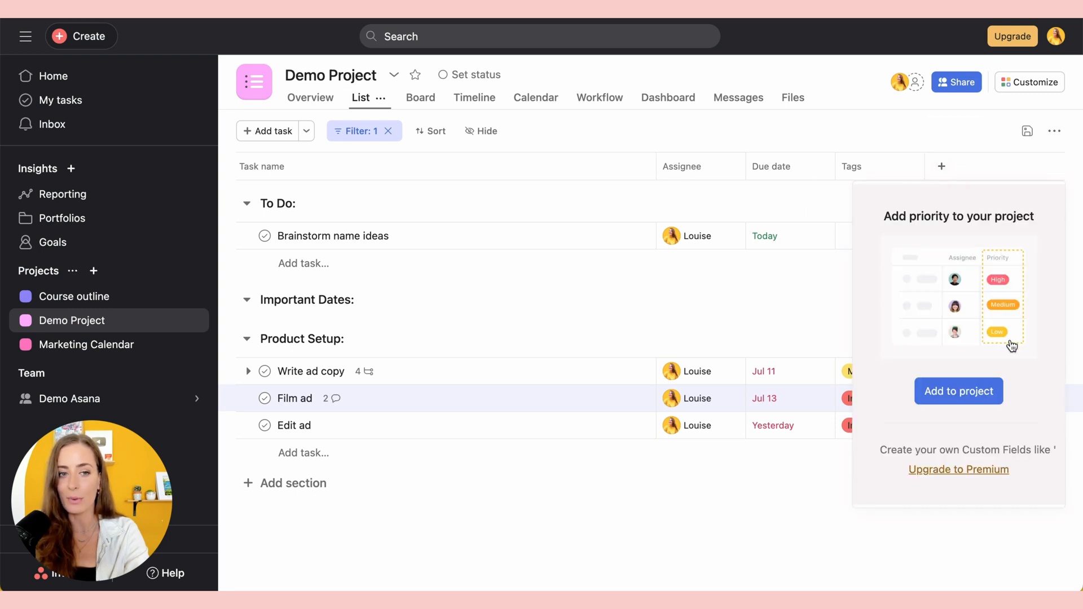
click(92, 253)
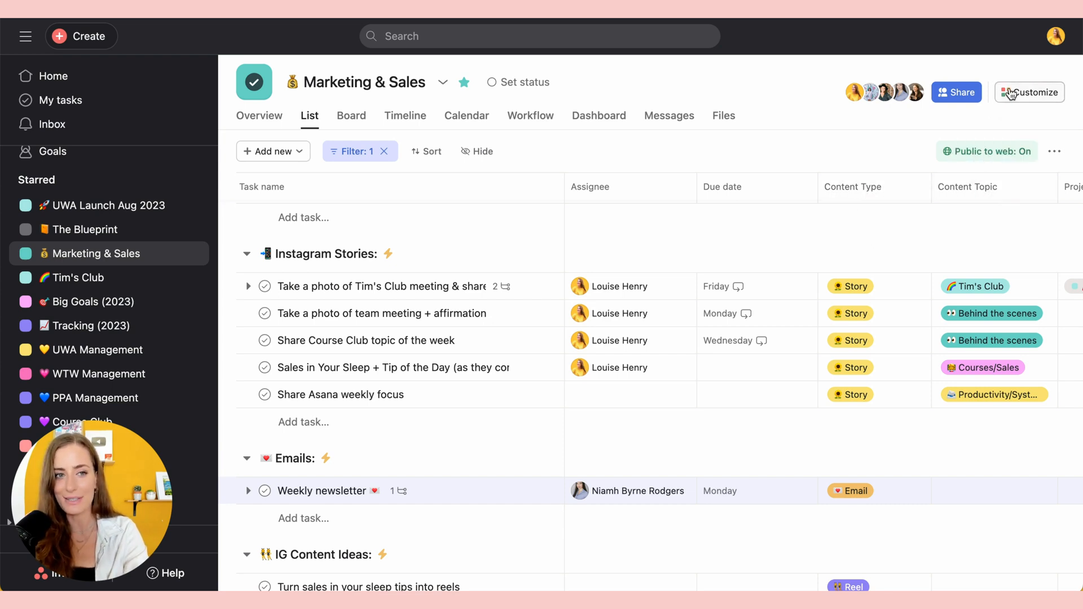
Start creating a new custom field for Marketing & Sales from Customize
click(1028, 92)
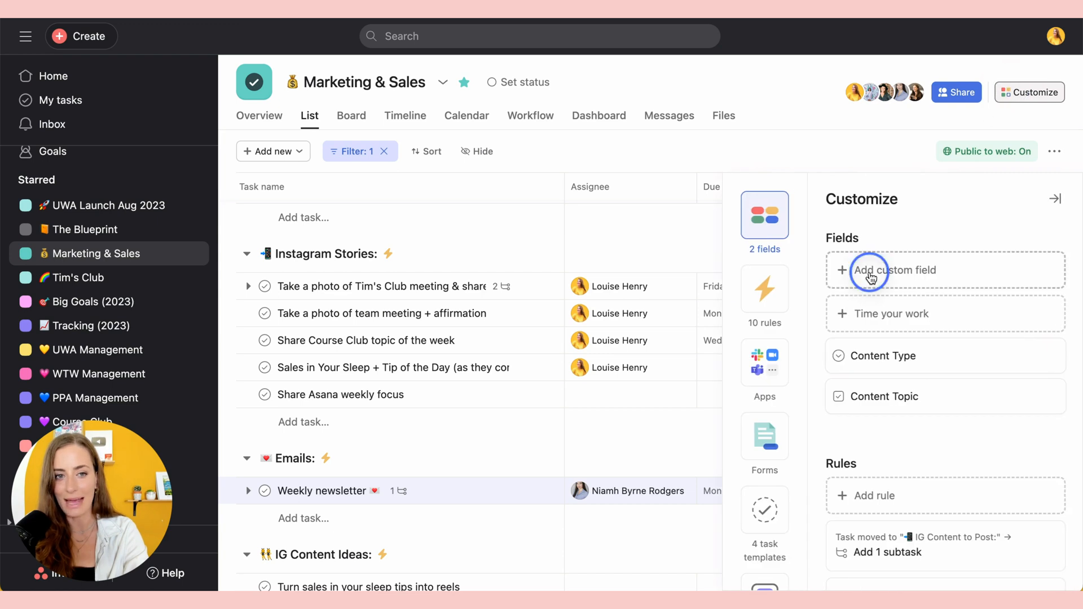
click(898, 270)
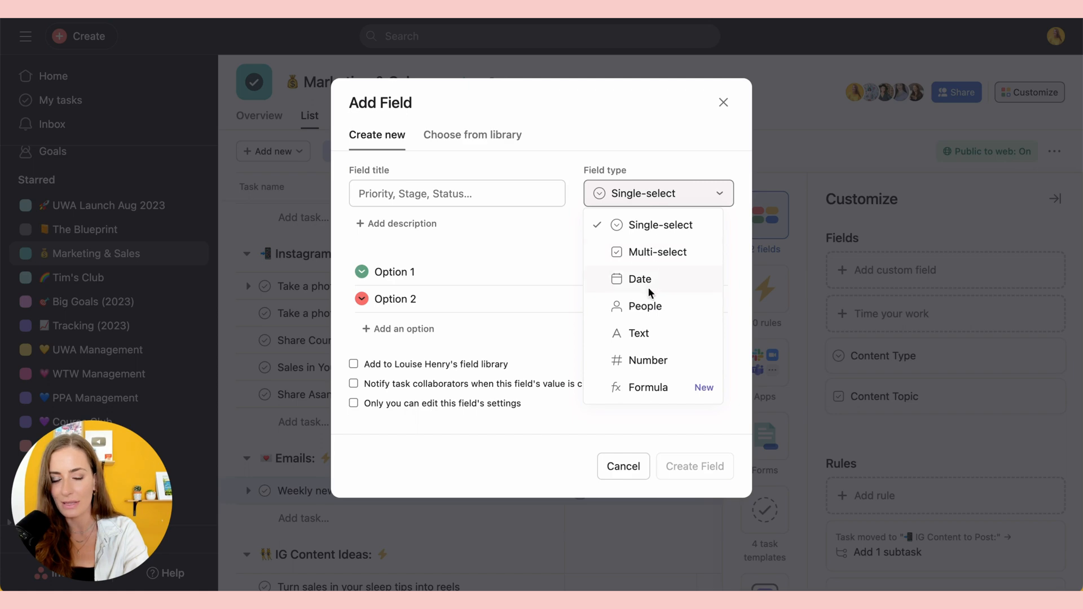
mouse_move(672, 164)
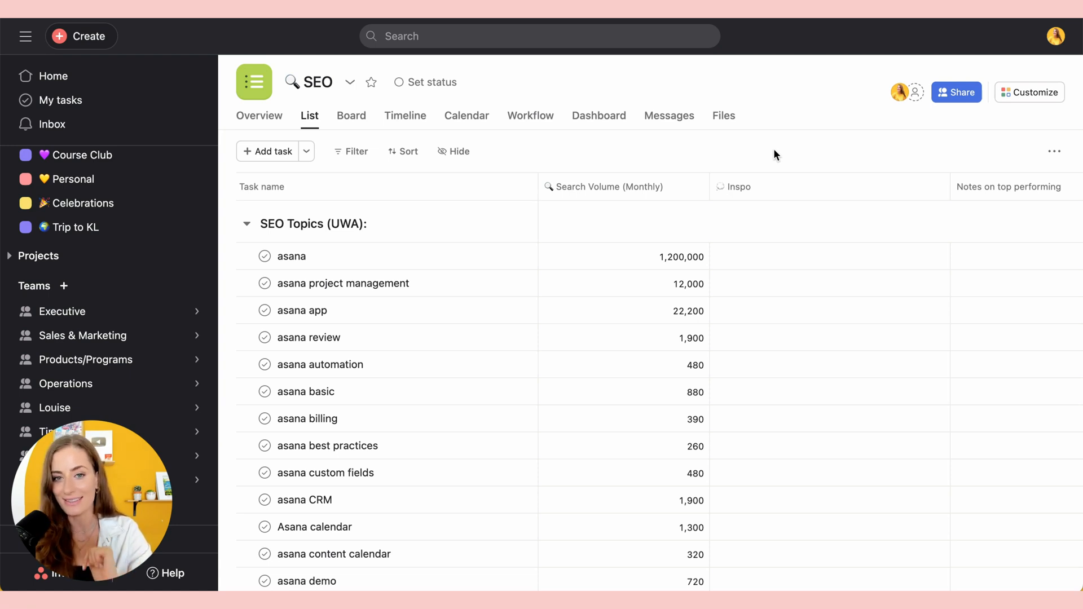
mouse_move(592, 191)
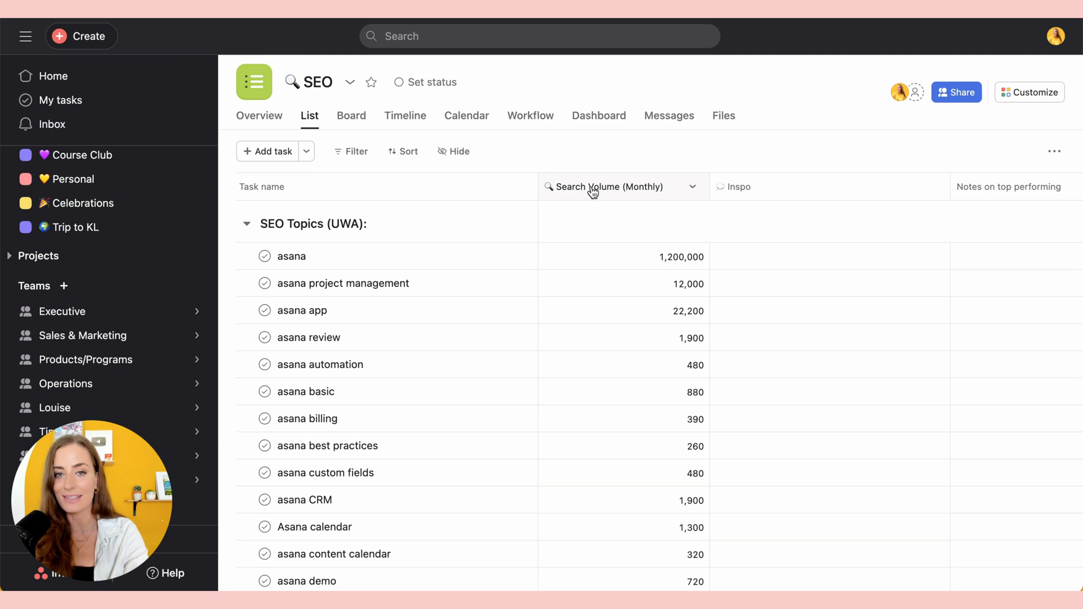
click(622, 283)
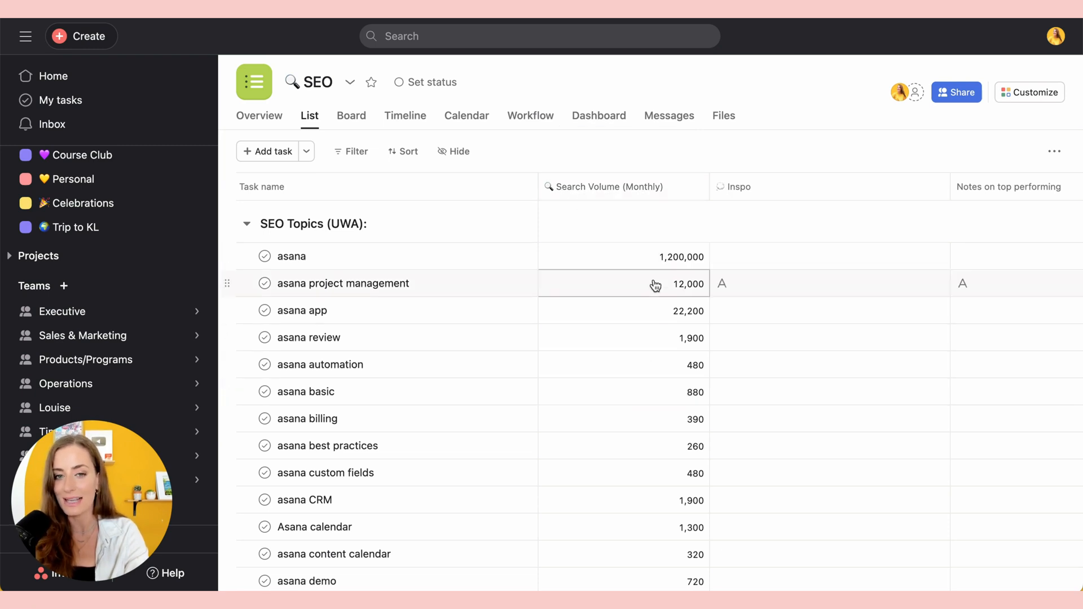
click(246, 224)
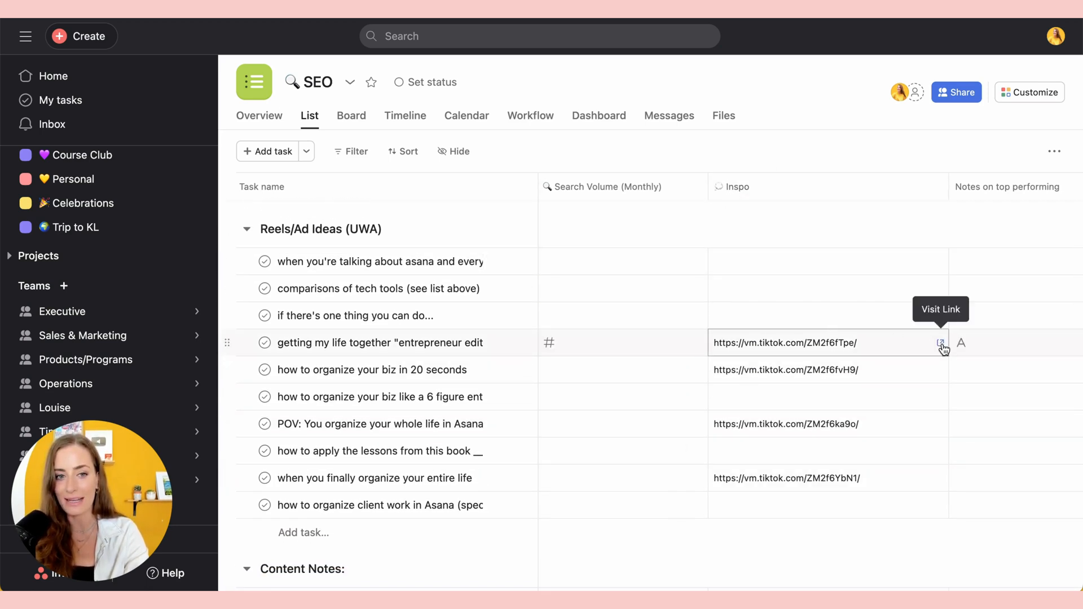
mouse_move(939, 344)
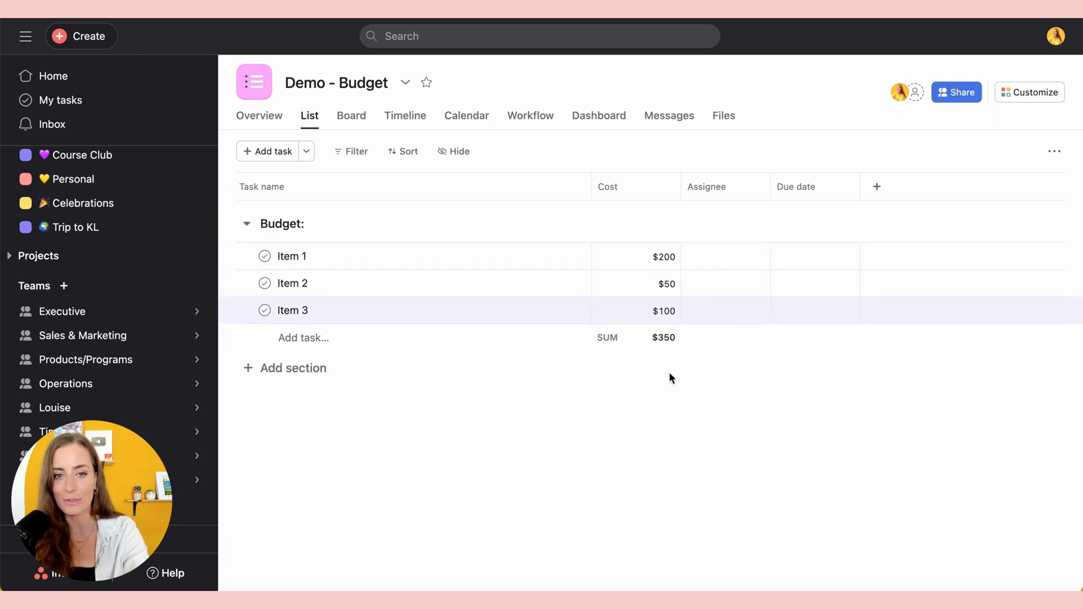
mouse_move(666, 367)
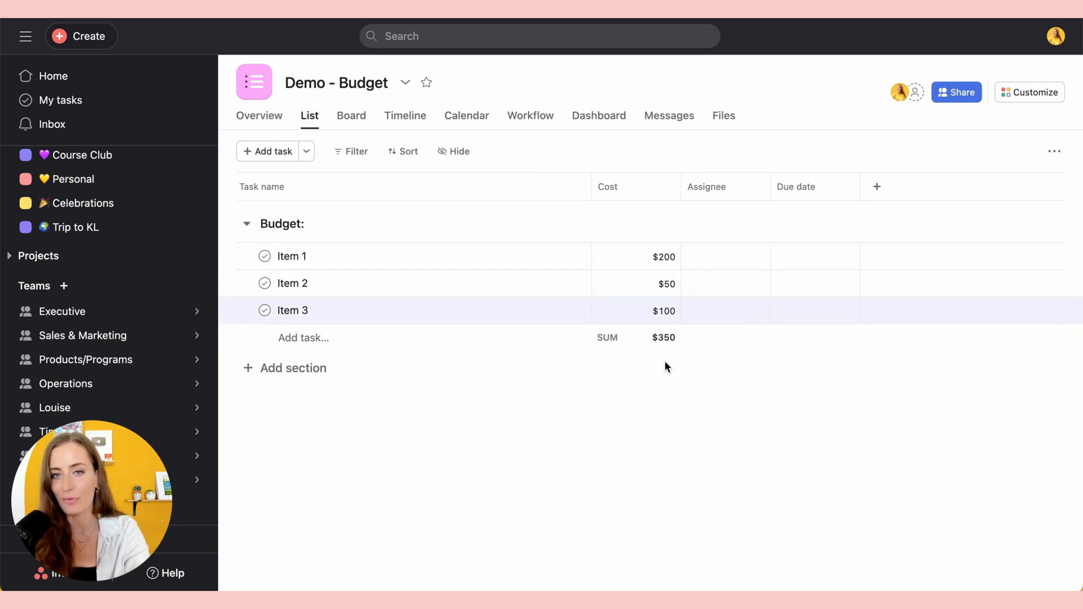
mouse_move(531, 408)
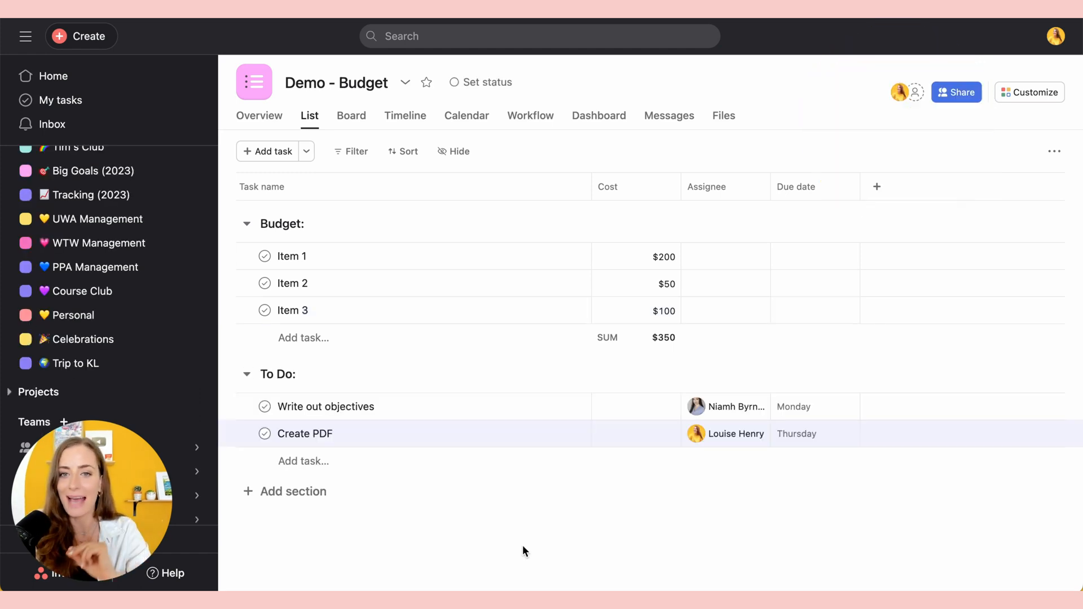
mouse_move(533, 392)
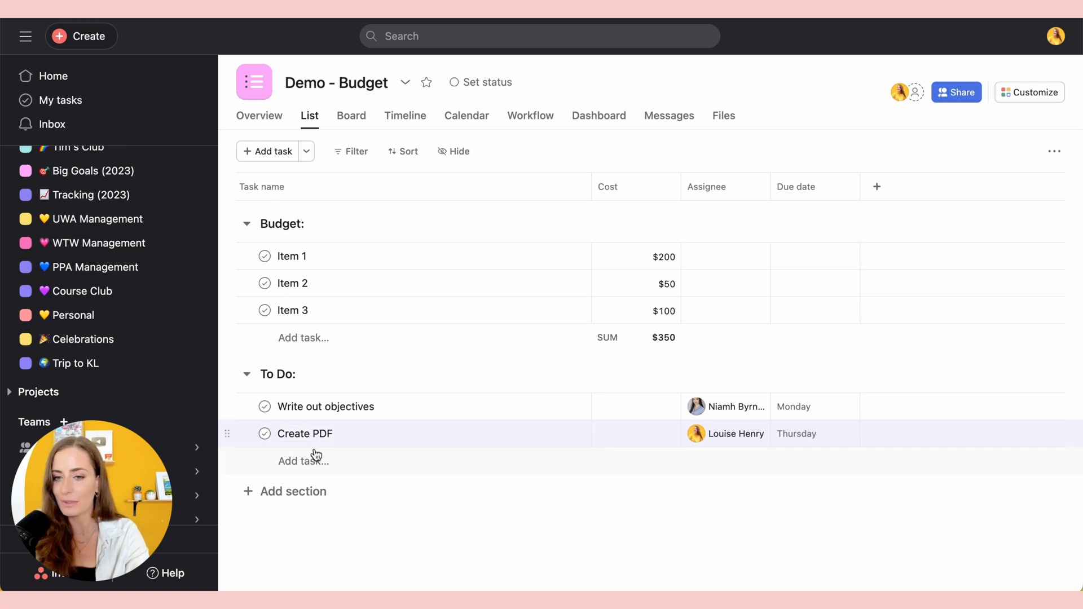
mouse_move(417, 406)
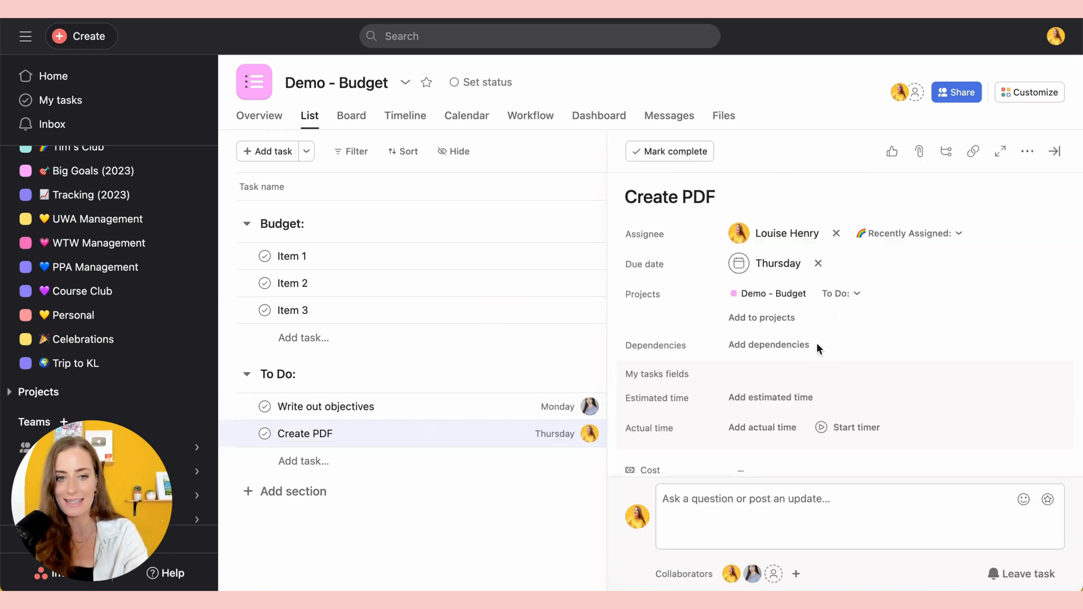
Make Create PDF blocked by Write out objectives
click(769, 345)
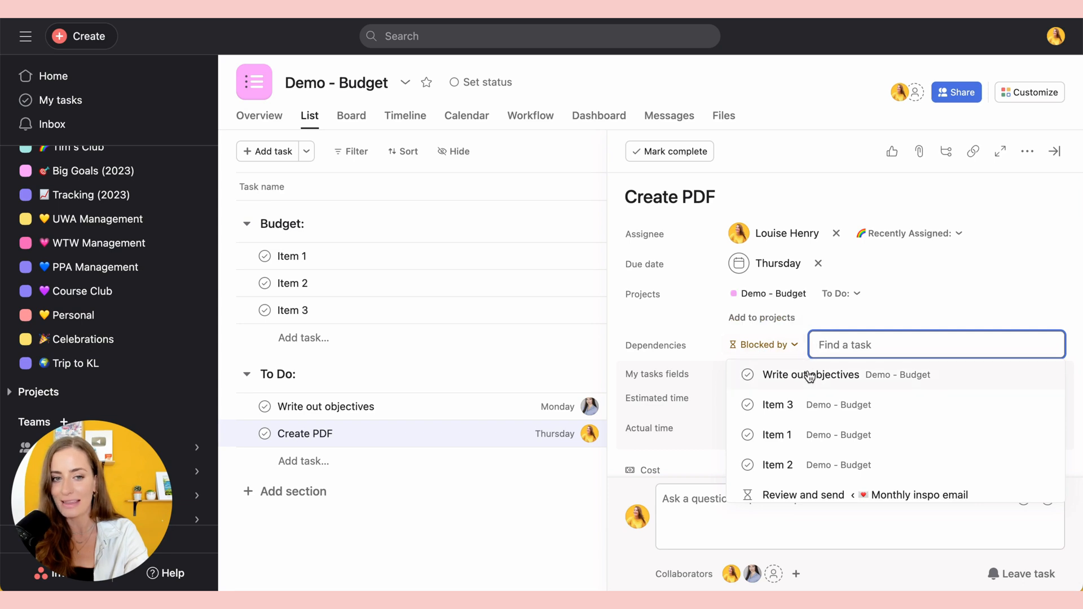
click(811, 375)
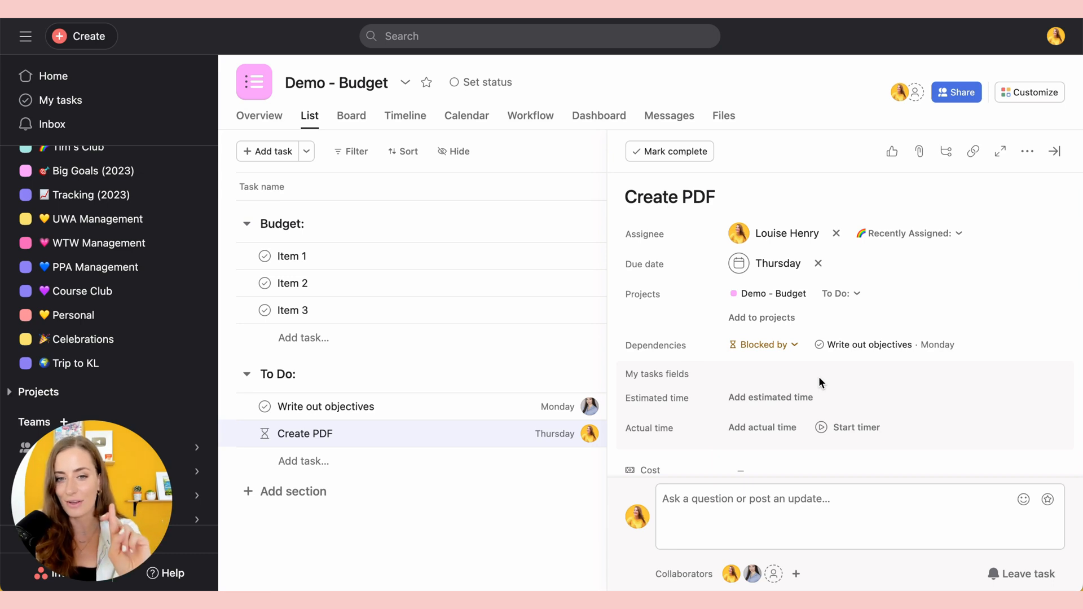
mouse_move(667, 216)
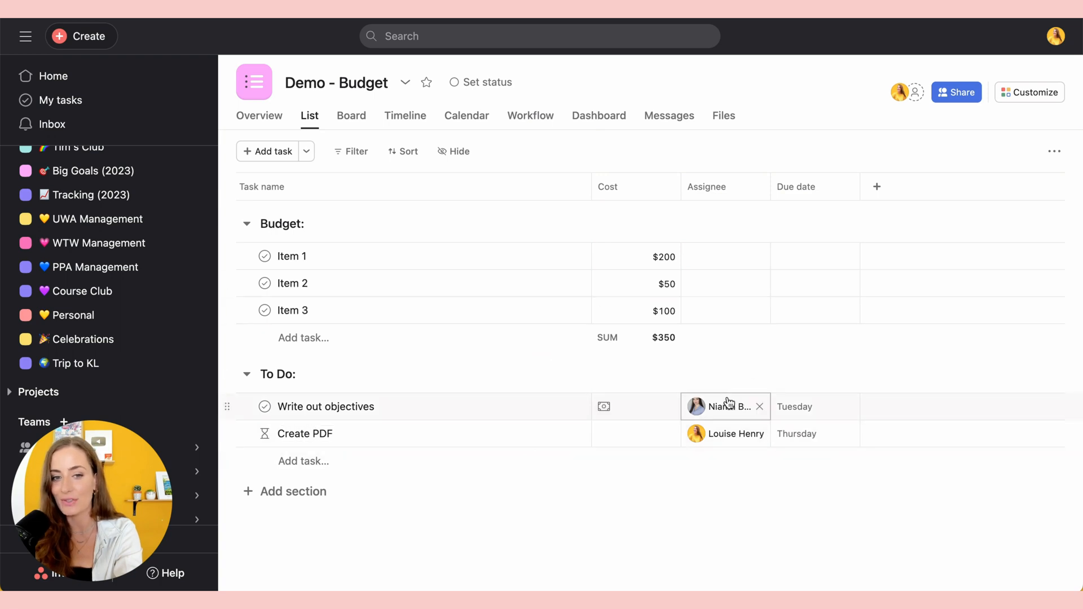
On the timeline, move Write out objectives to July 21 and Create PDF to July 25
click(406, 115)
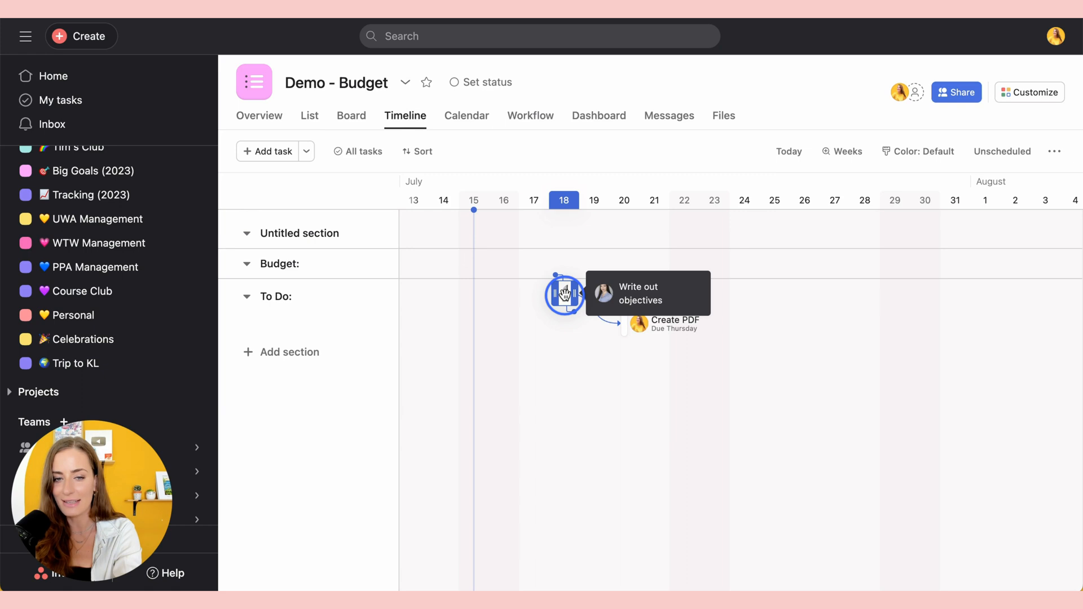
drag(564, 293, 653, 294)
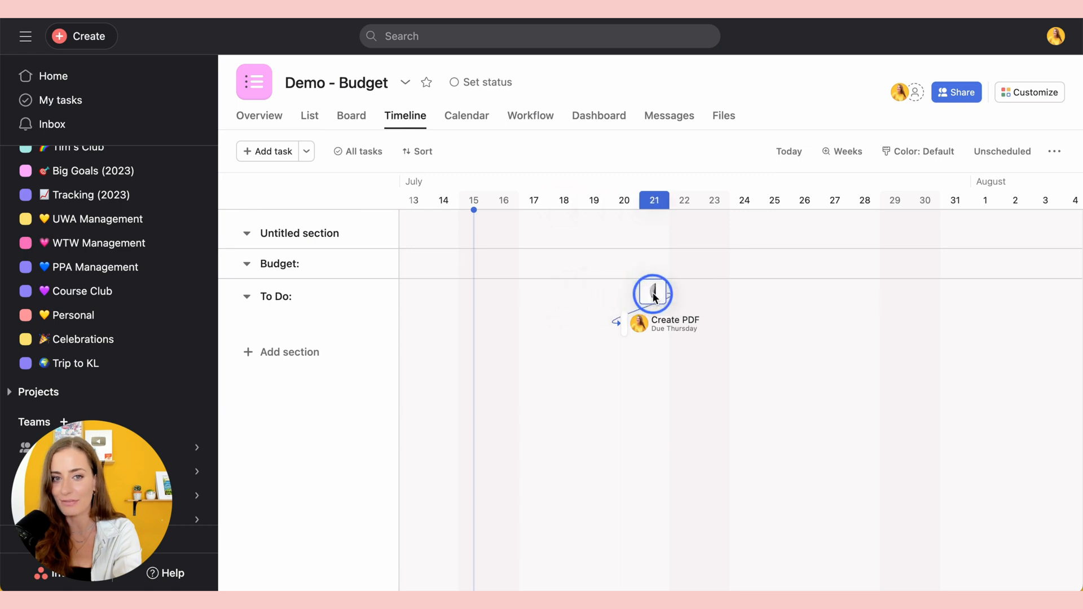
drag(653, 292, 786, 320)
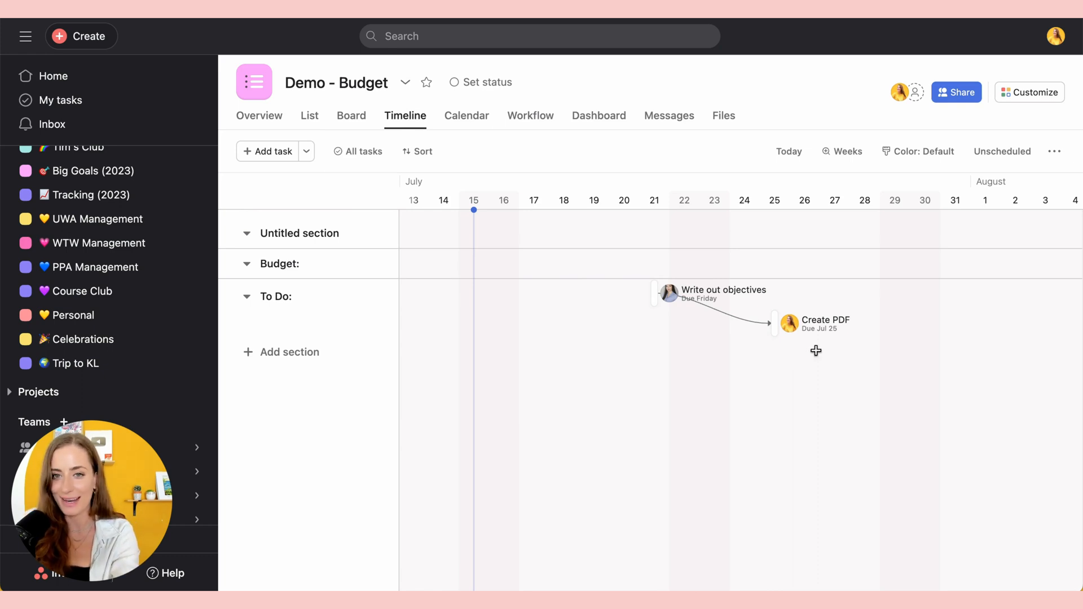
click(309, 115)
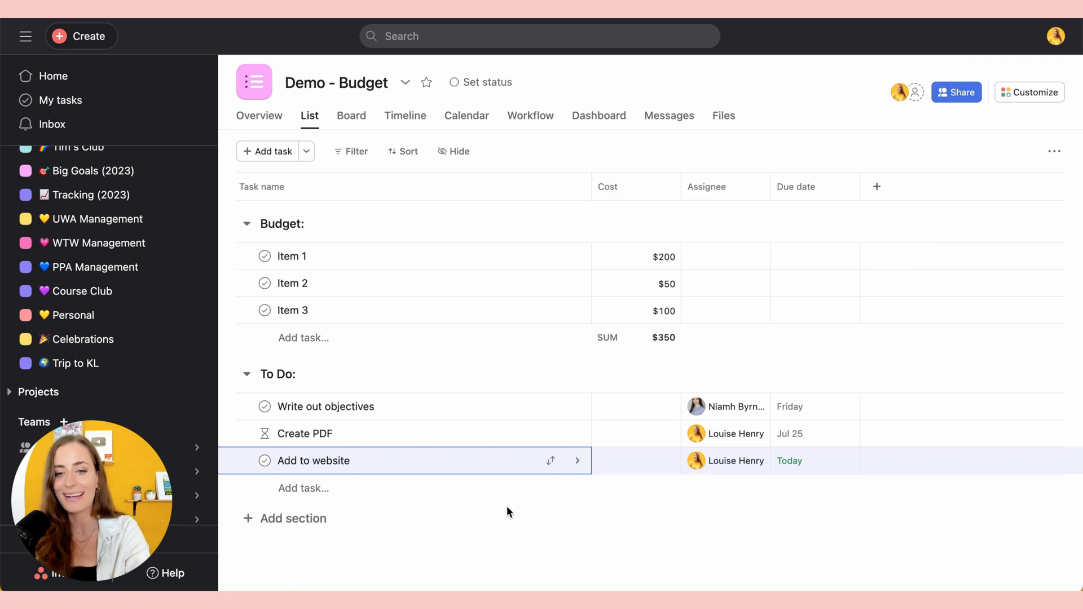
Give the Add to website task an estimated time of 00:45
click(312, 461)
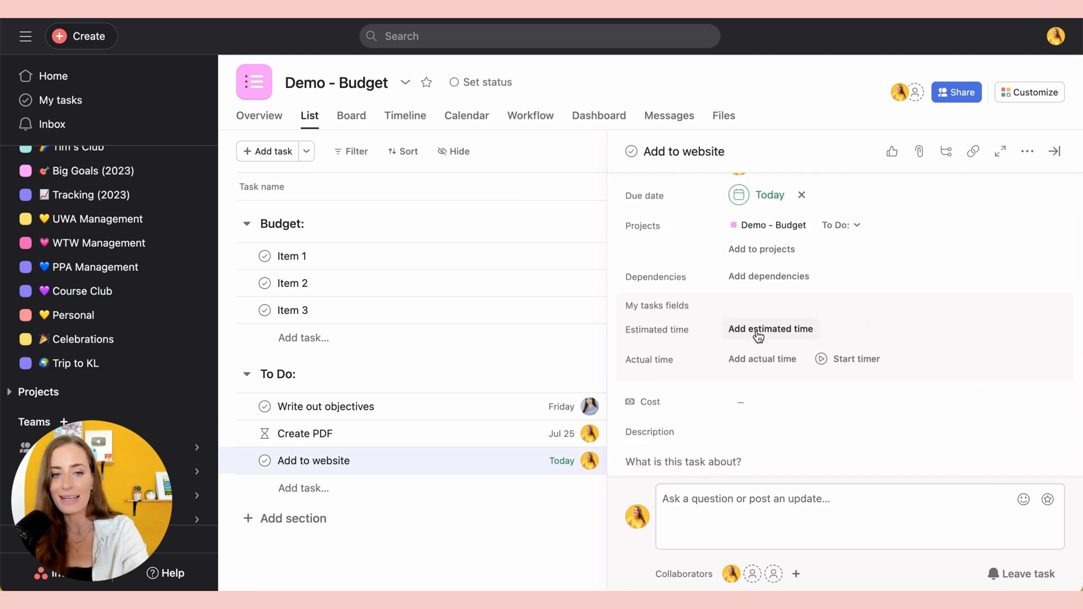
click(770, 329)
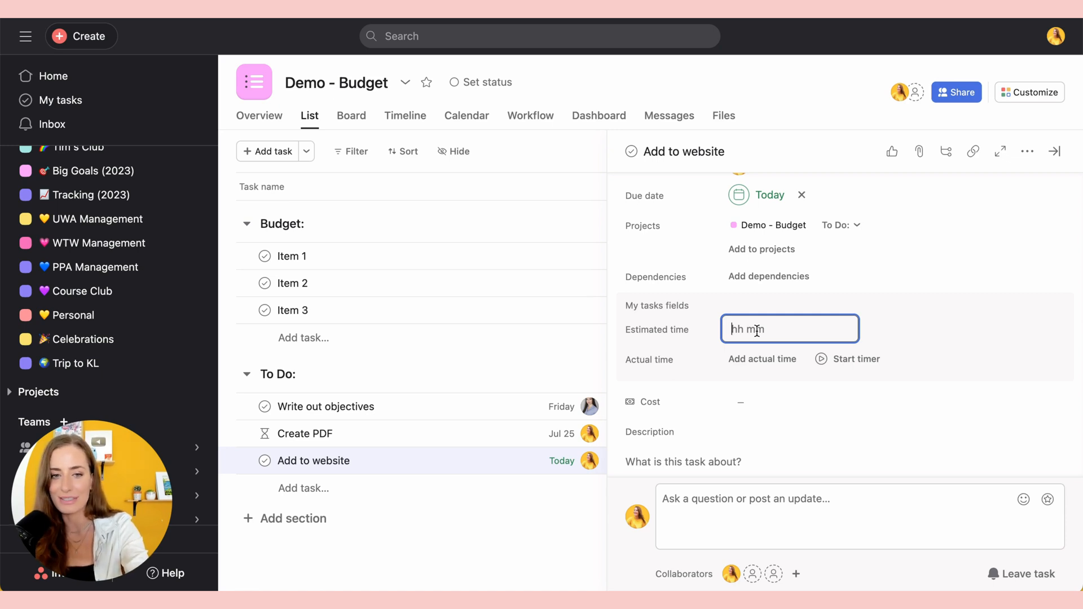
text(00:45)
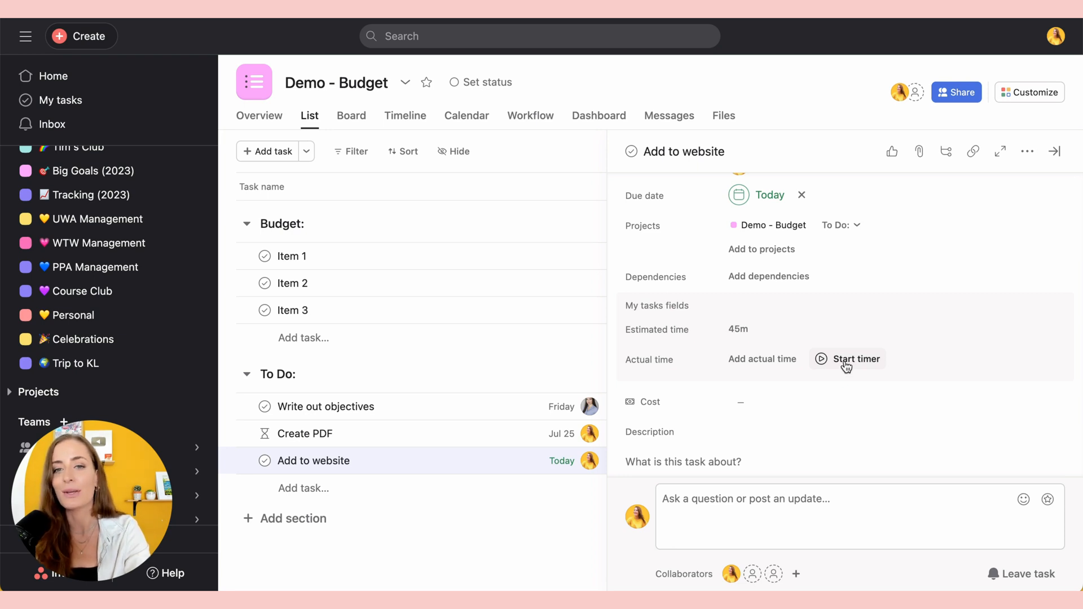
Record about one minute of actual time on Add to website with the timer
click(855, 359)
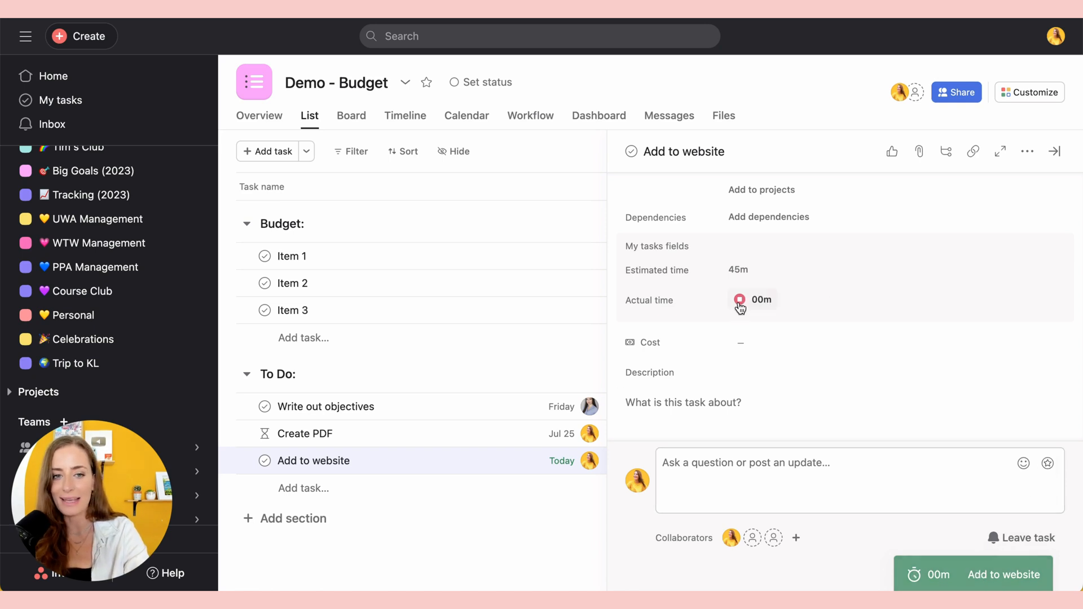
click(740, 300)
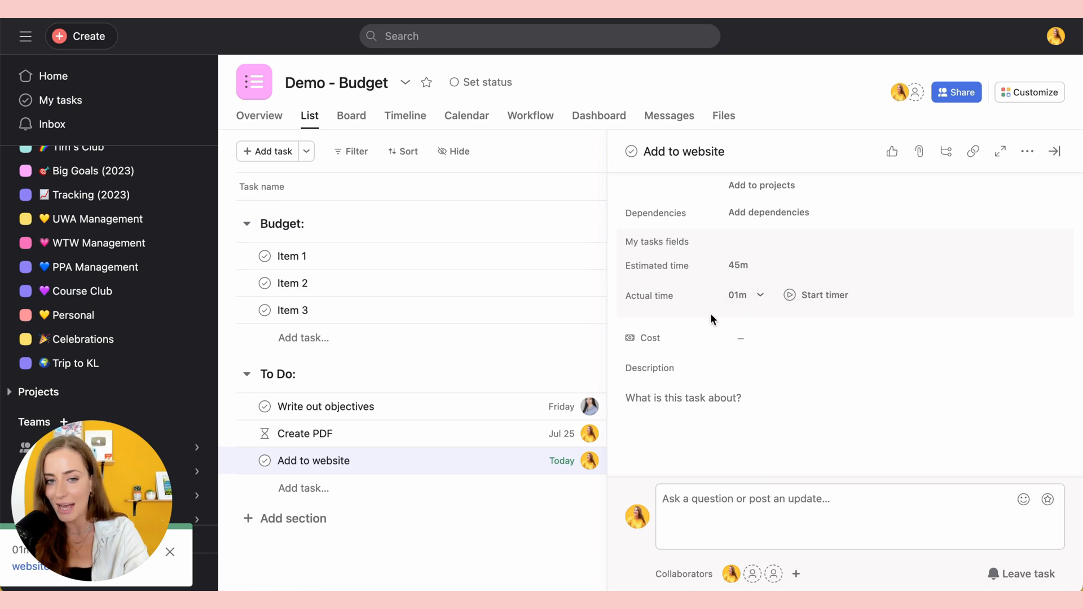
click(760, 338)
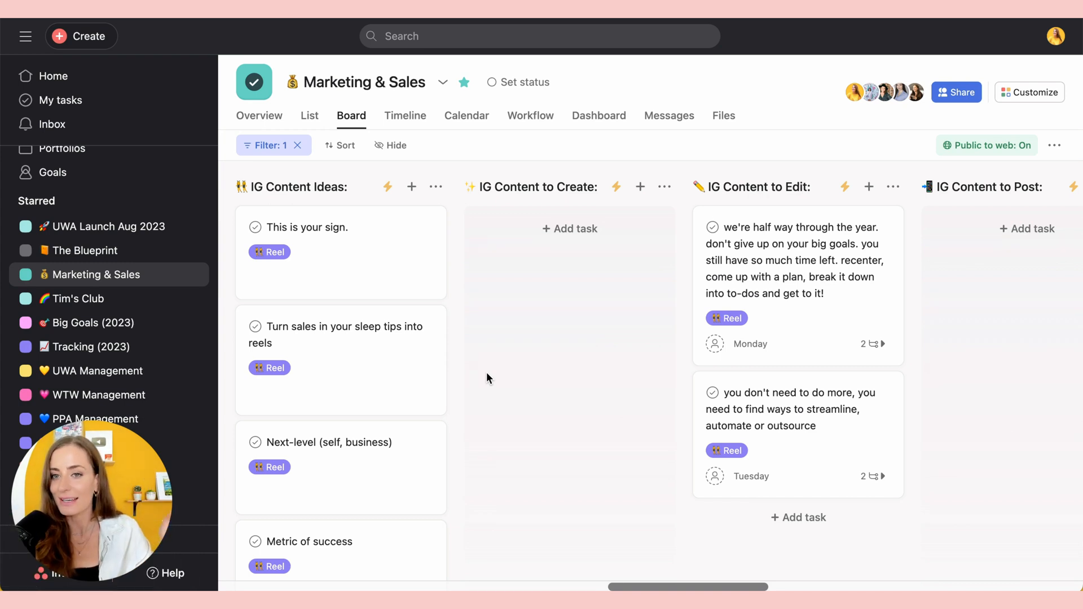
mouse_move(338, 347)
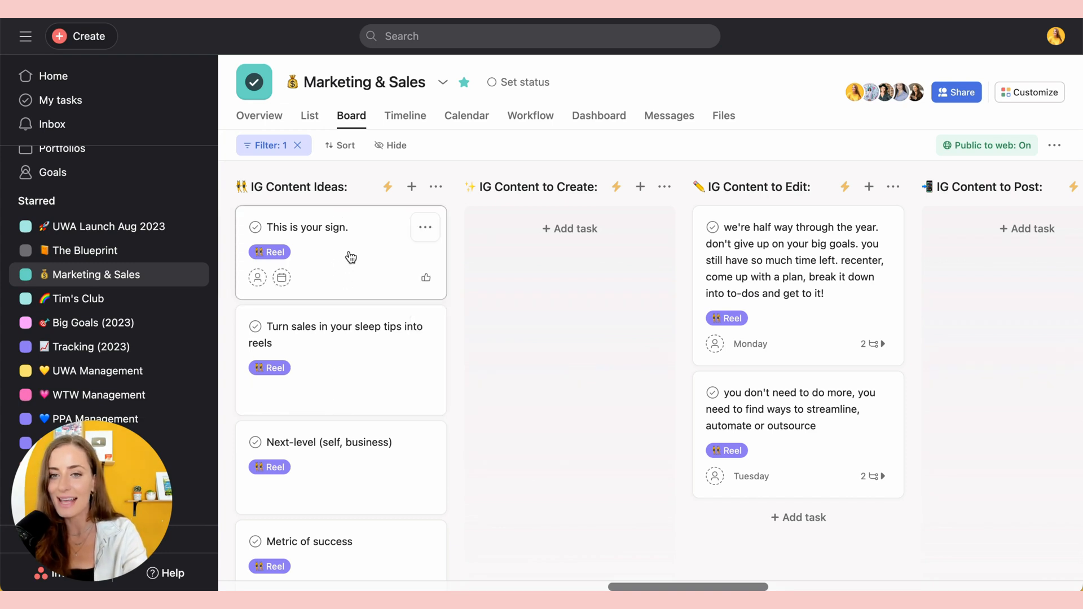
mouse_move(344, 228)
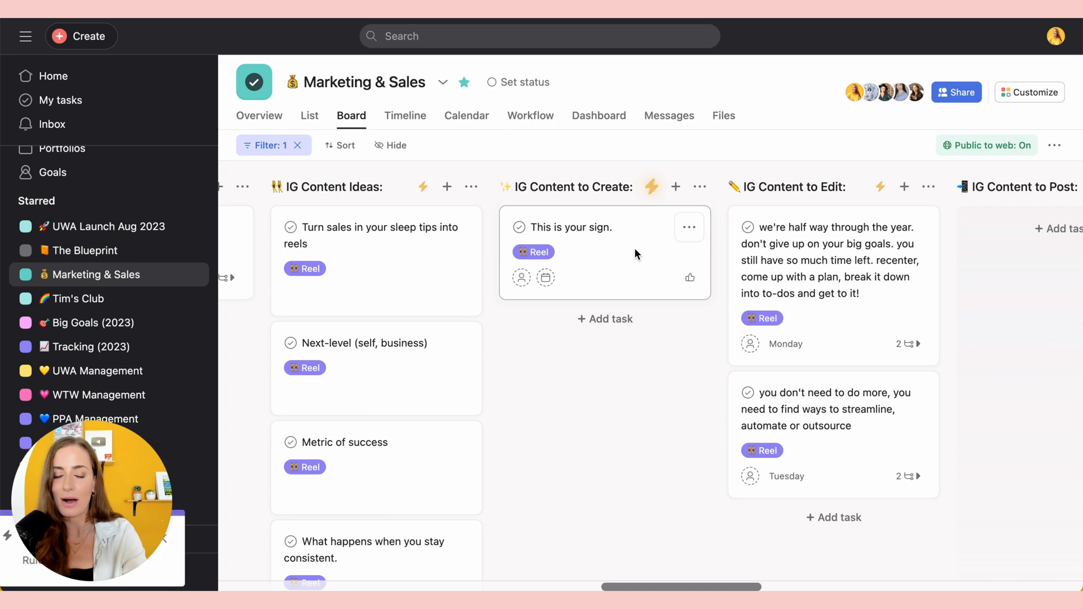
Expand This is your sign's subtasks and view the Share out post subtask details
click(690, 277)
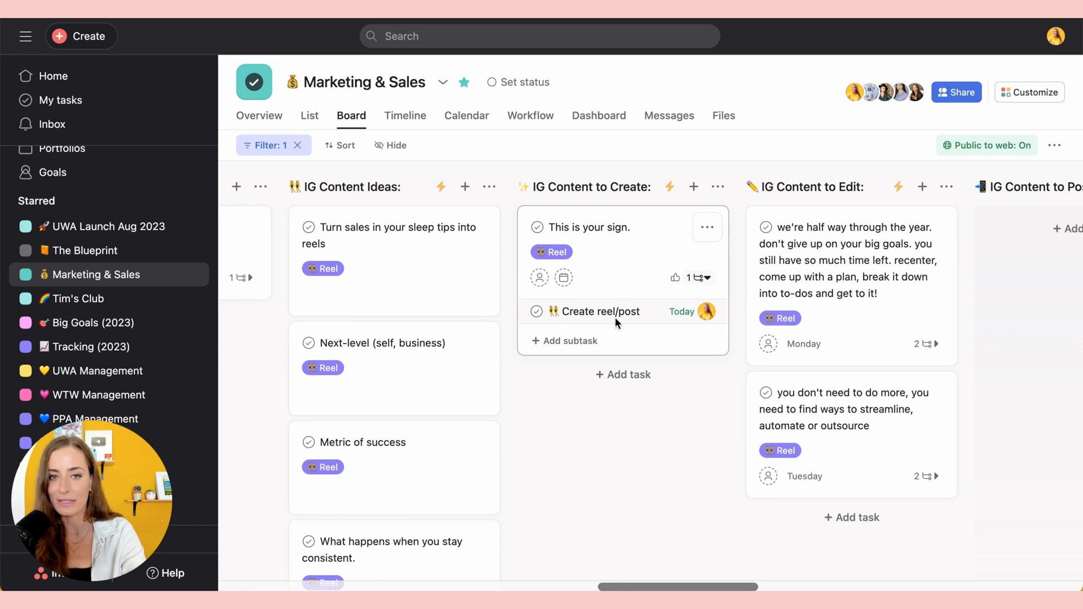
mouse_move(598, 314)
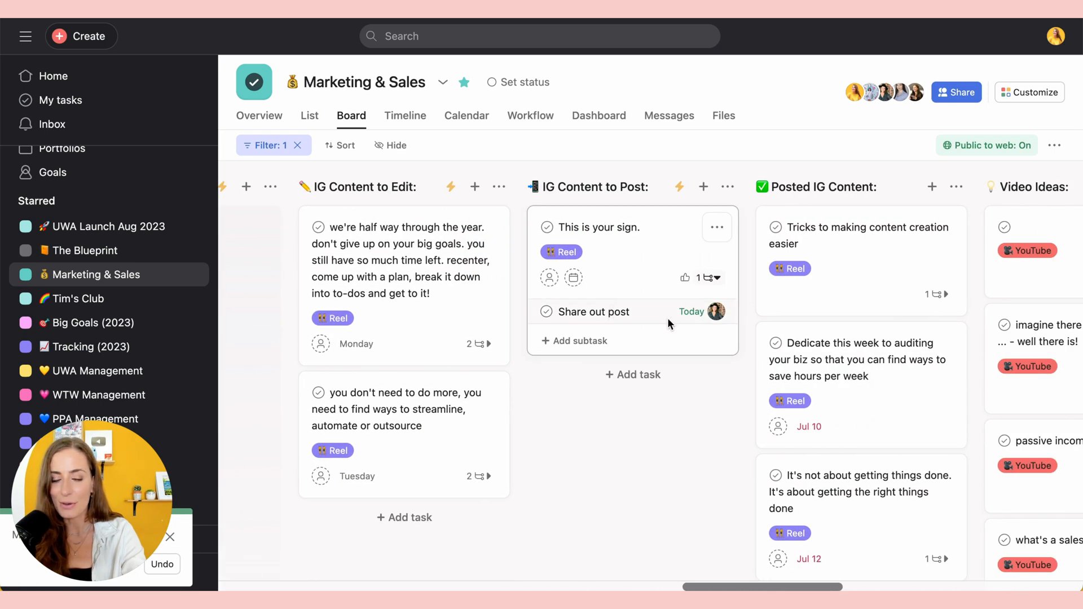
click(591, 312)
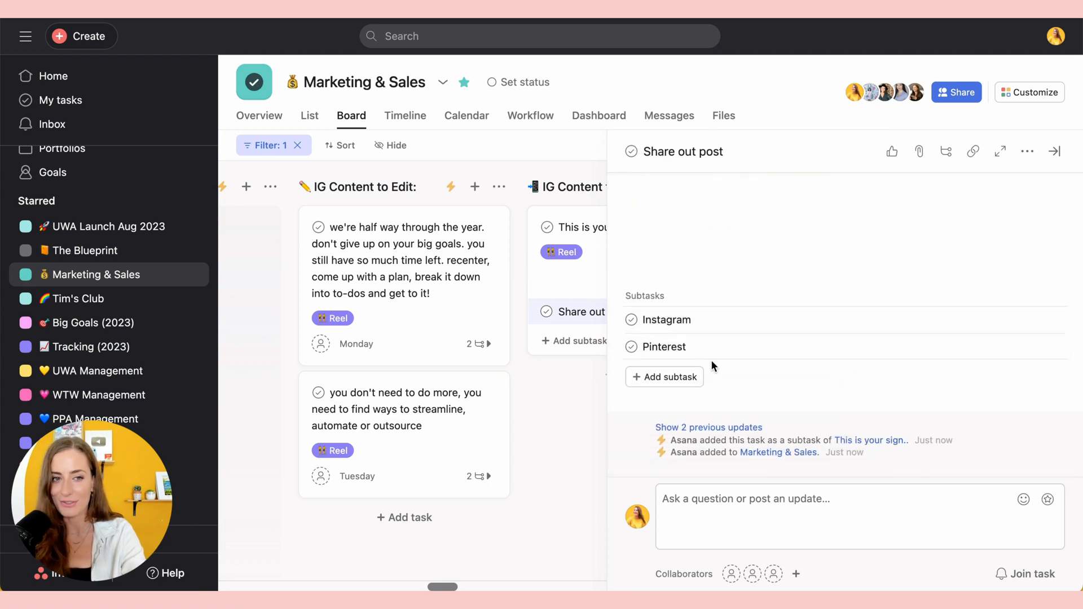
click(1054, 151)
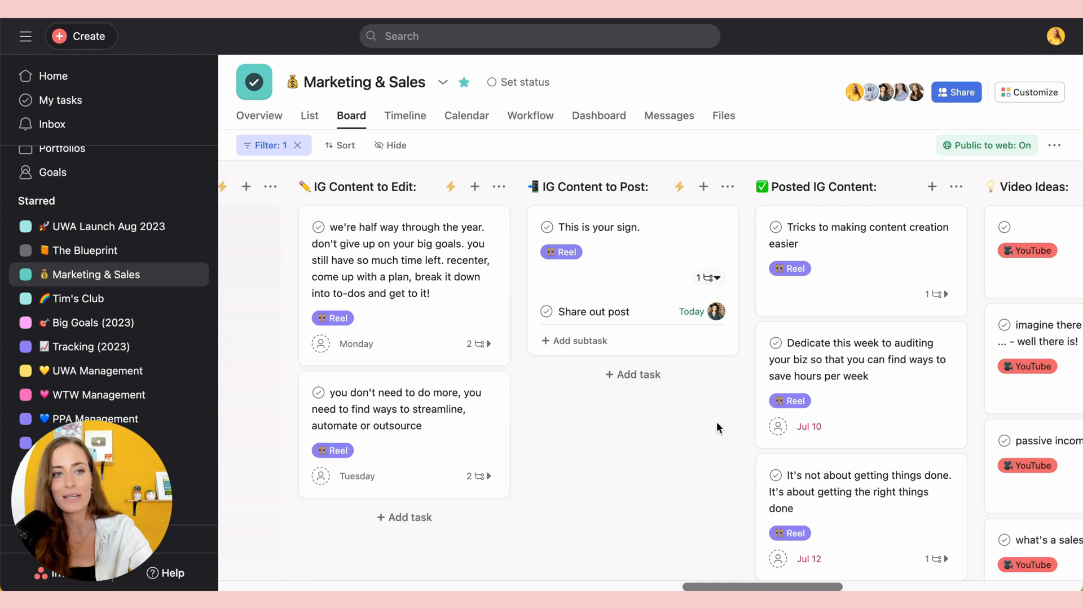
Review the project rules, leaving the IG Content to Post subtask rule unchanged, and begin adding a rule
click(1029, 92)
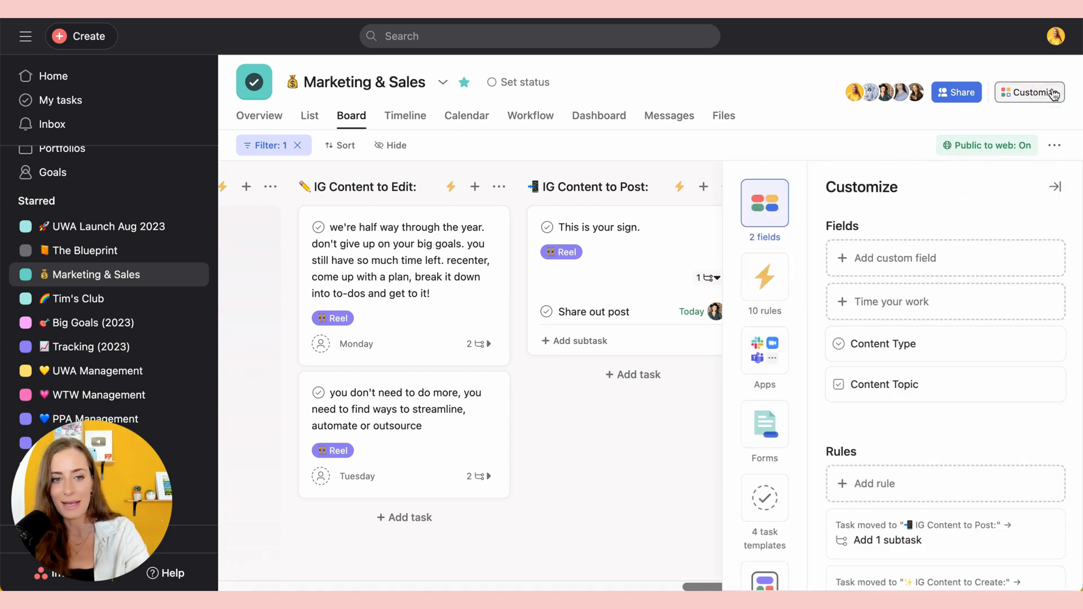
scroll(down, 3)
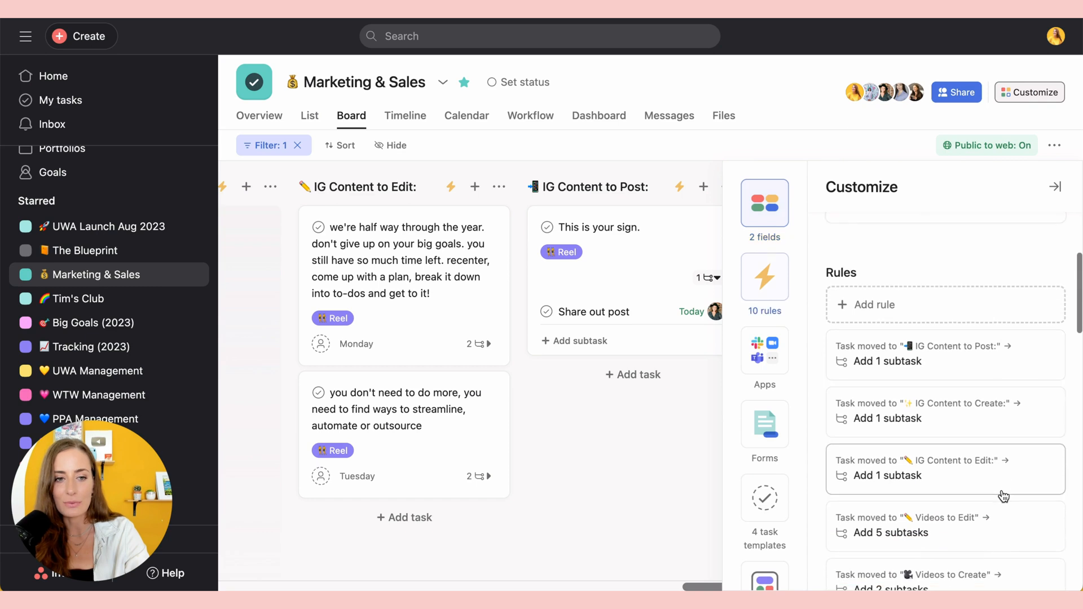
scroll(down, 3)
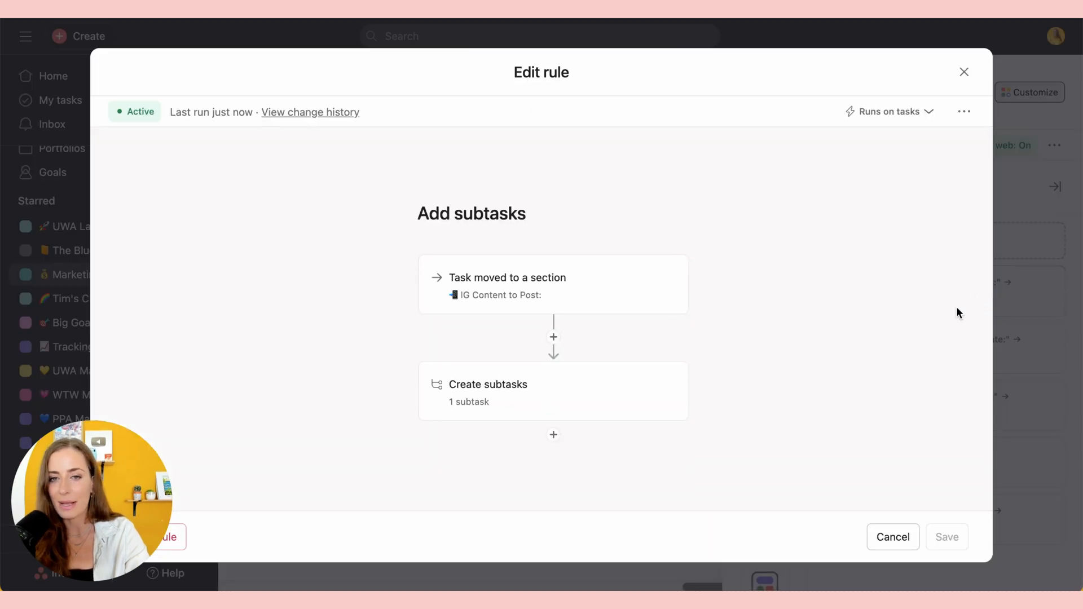
mouse_move(576, 302)
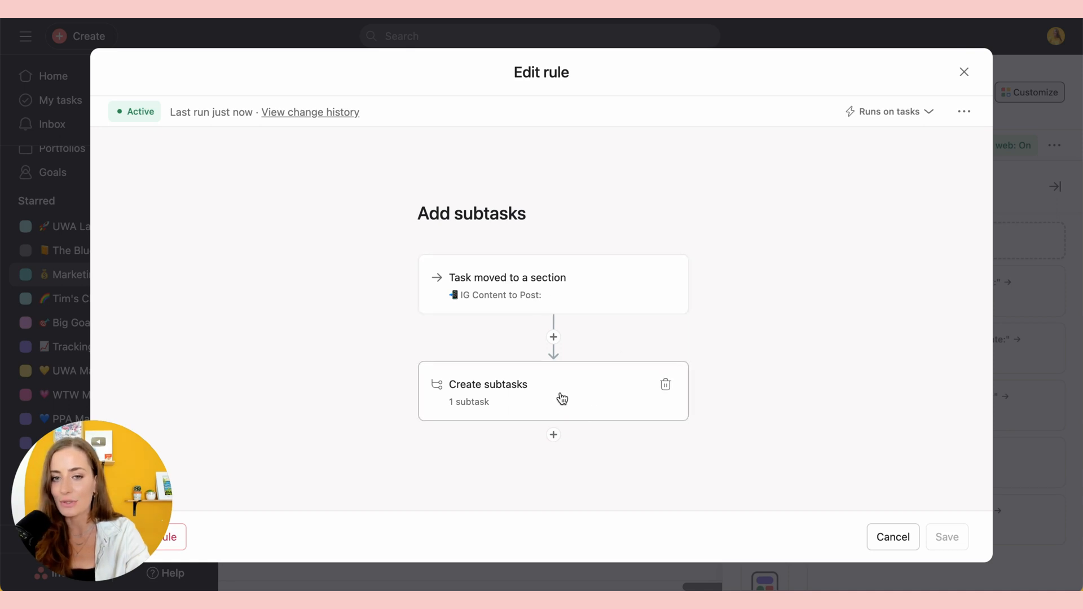
click(892, 537)
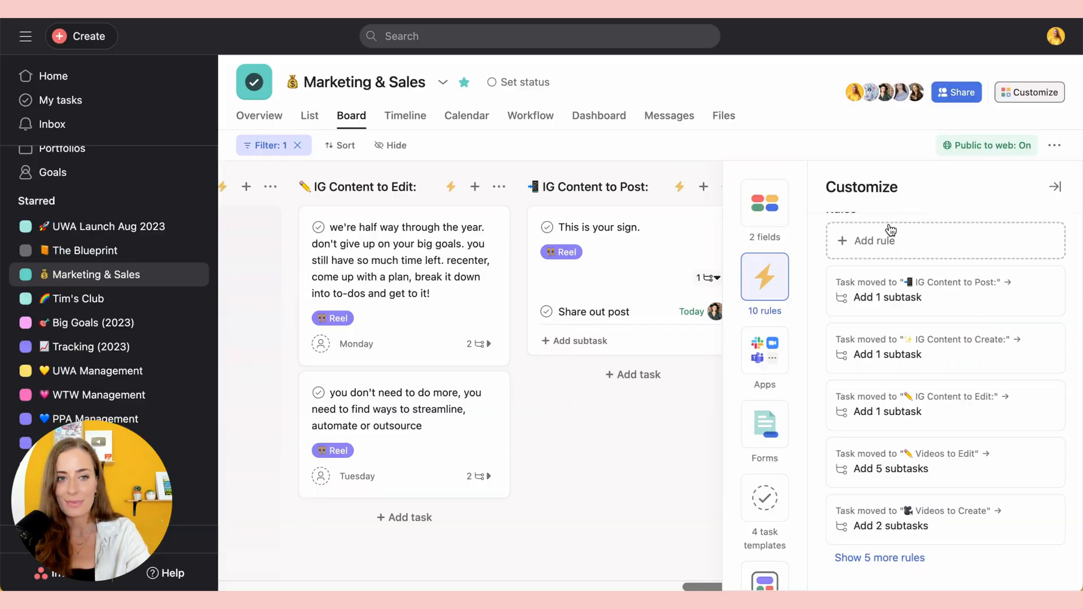
click(875, 240)
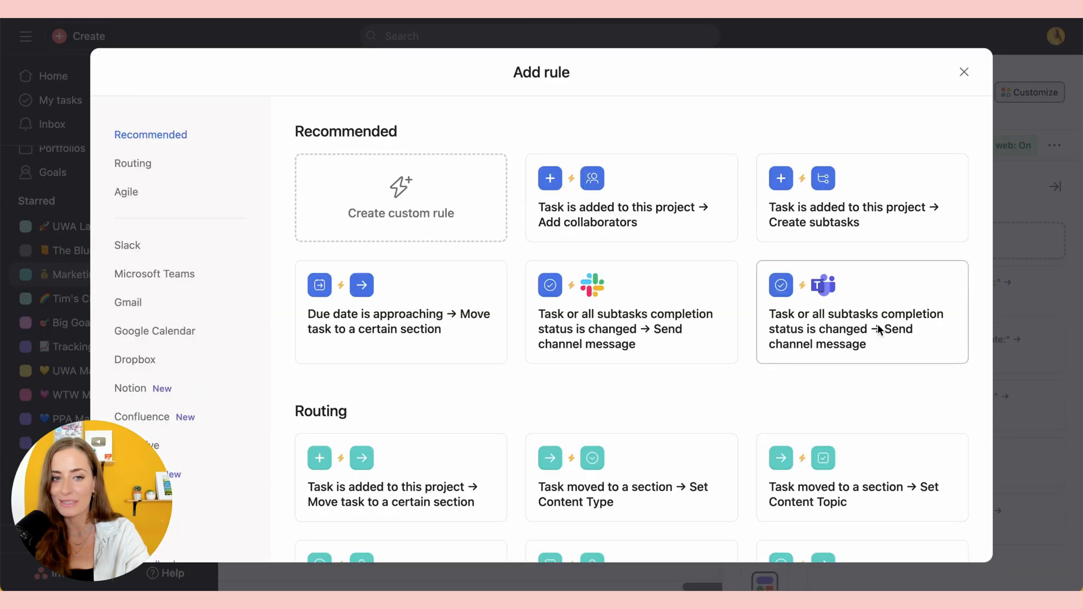
Choose Create custom rule in the Add rule gallery to start a blank rule
scroll(down, 3)
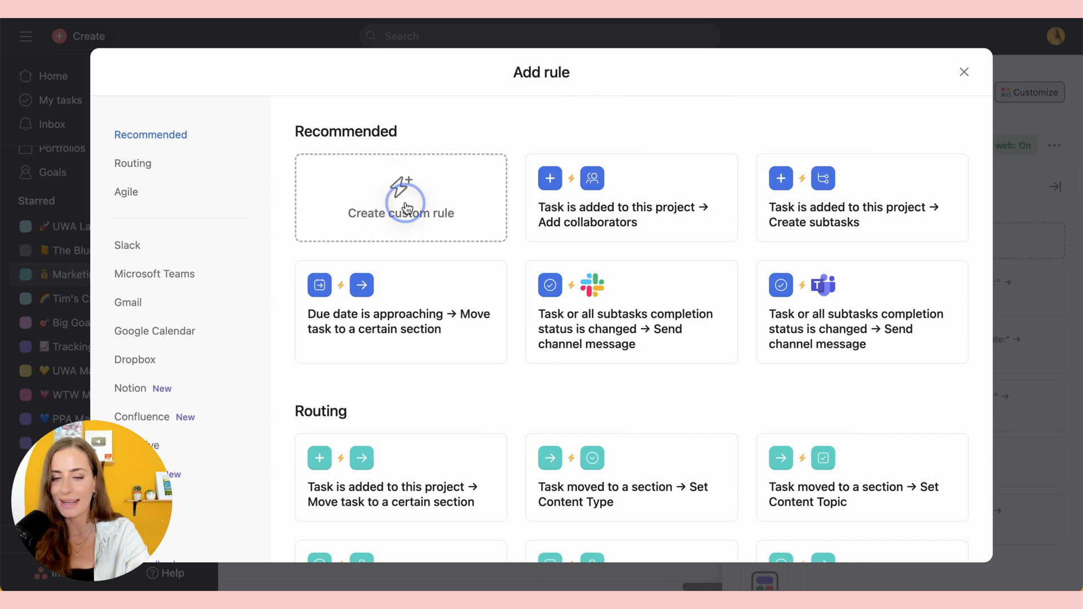
click(401, 198)
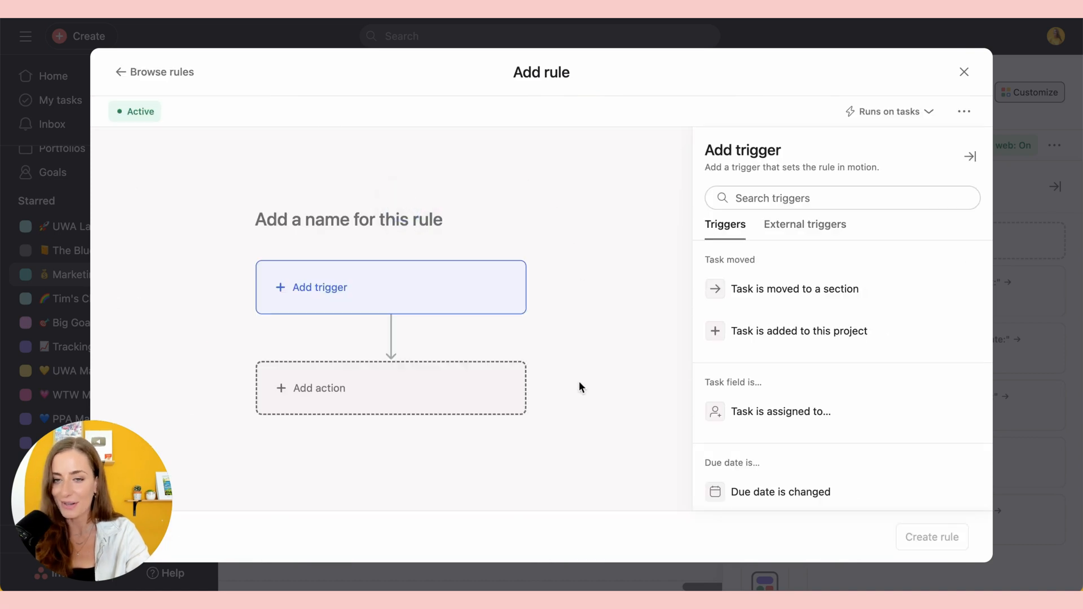